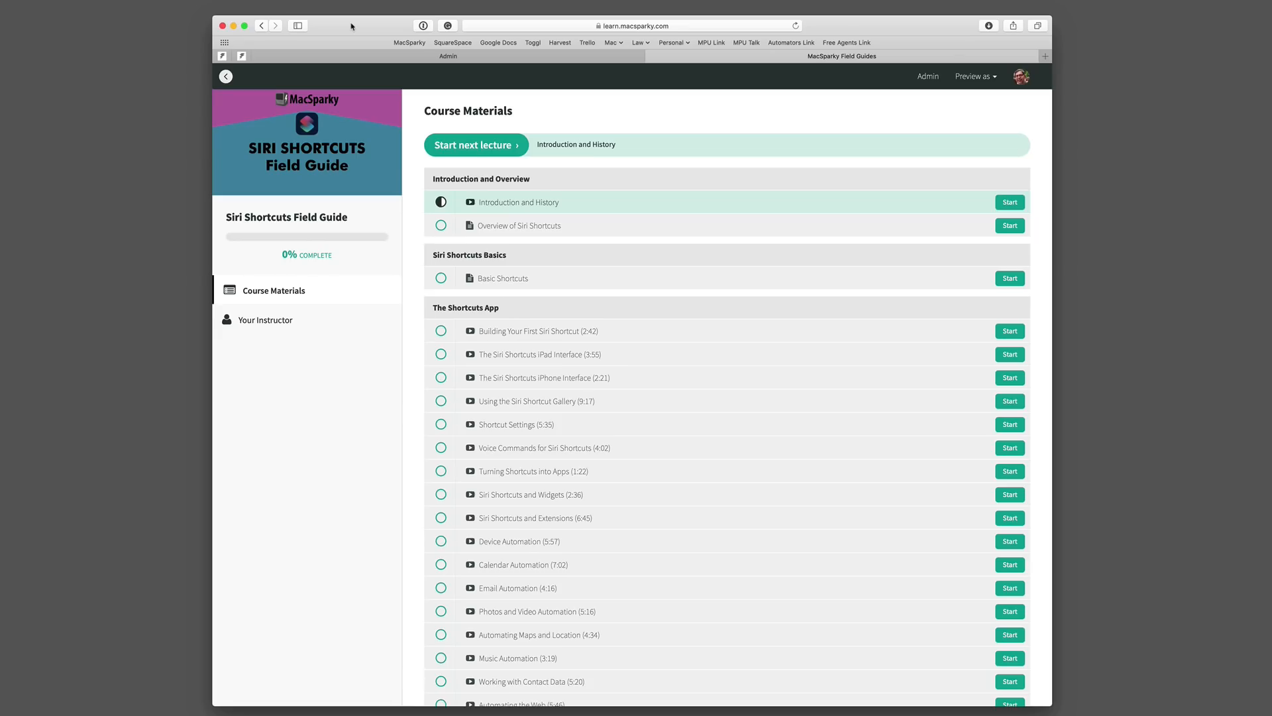
mouse_move(599, 323)
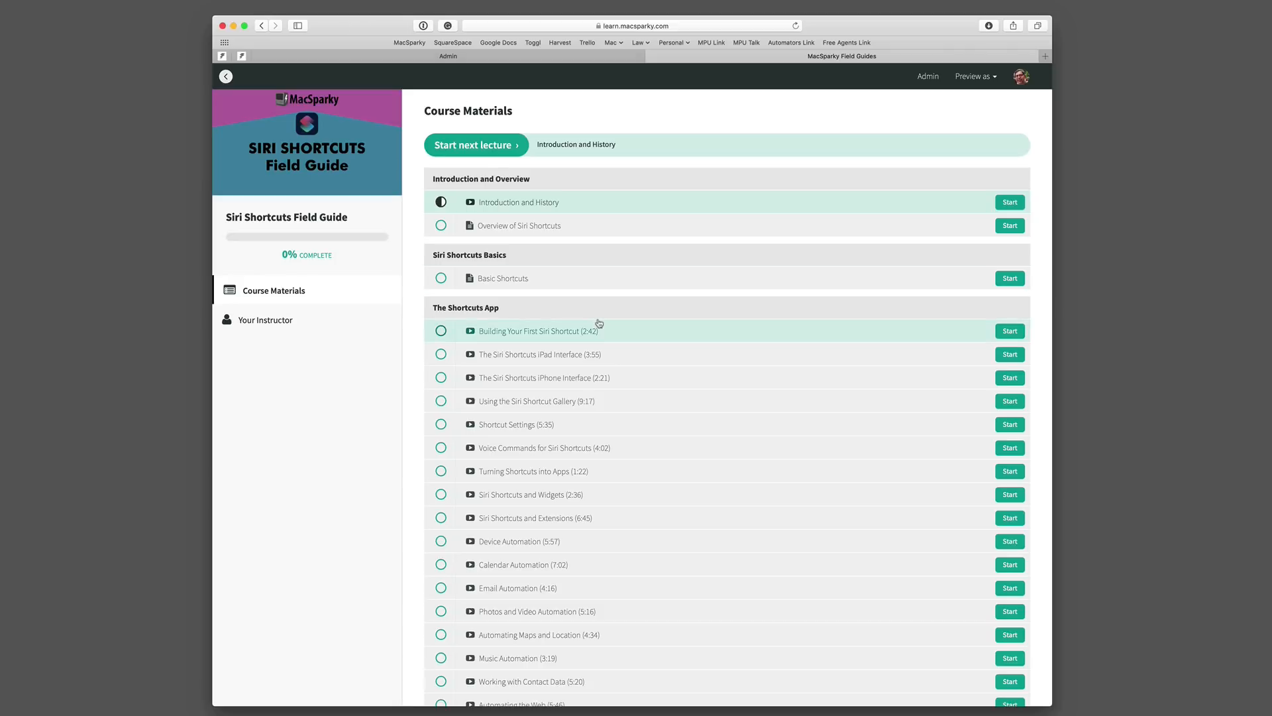
mouse_move(570, 180)
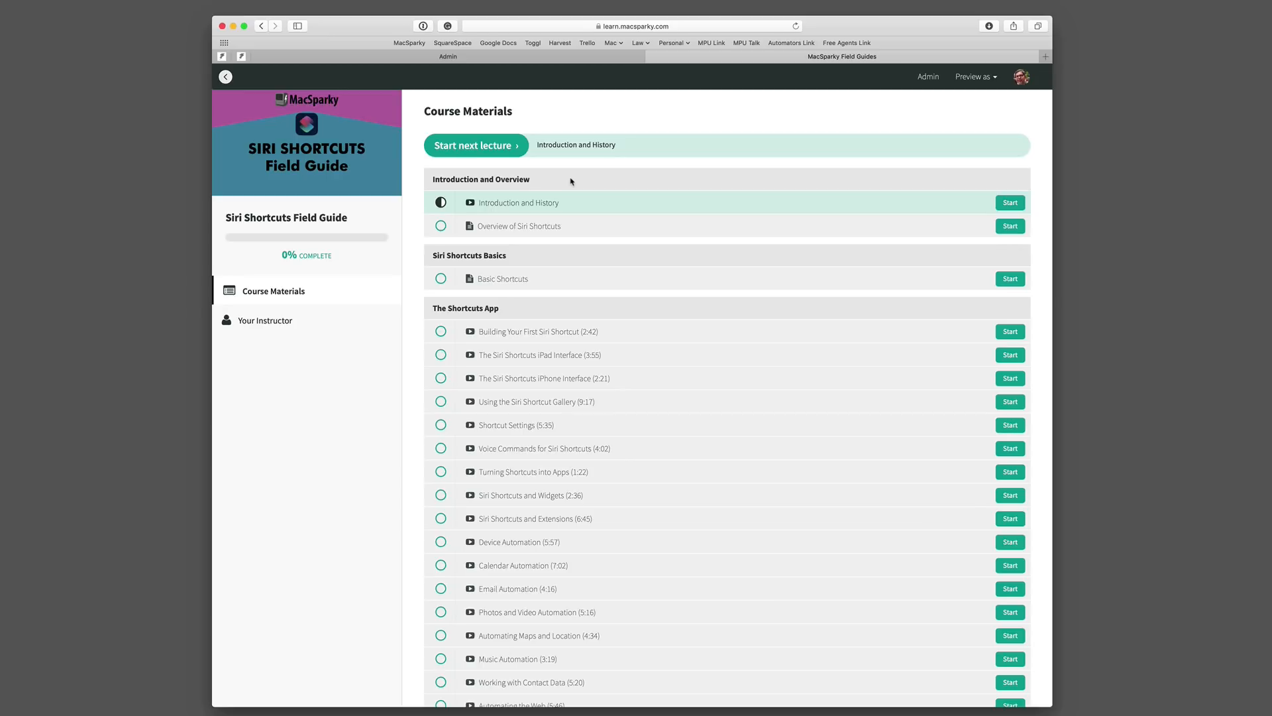
Scroll to the lecture video and show its playback Speed and Quality settings
scroll(down, 3)
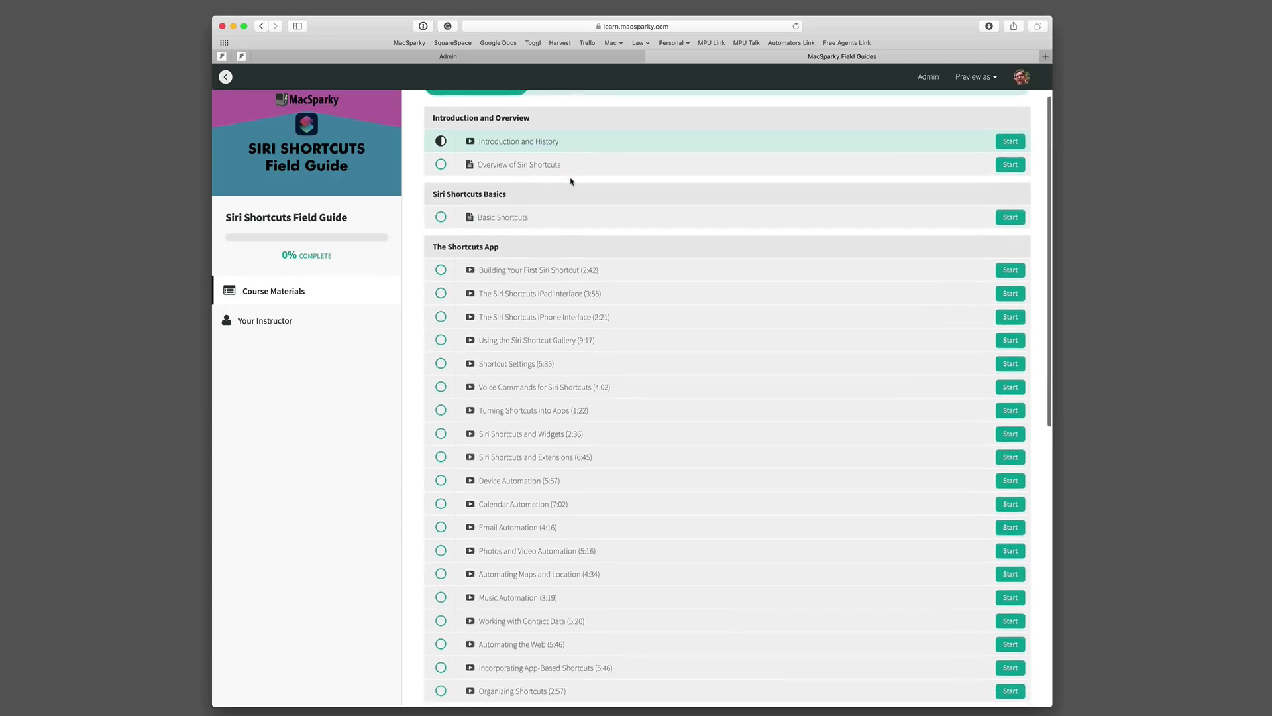
scroll(down, 3)
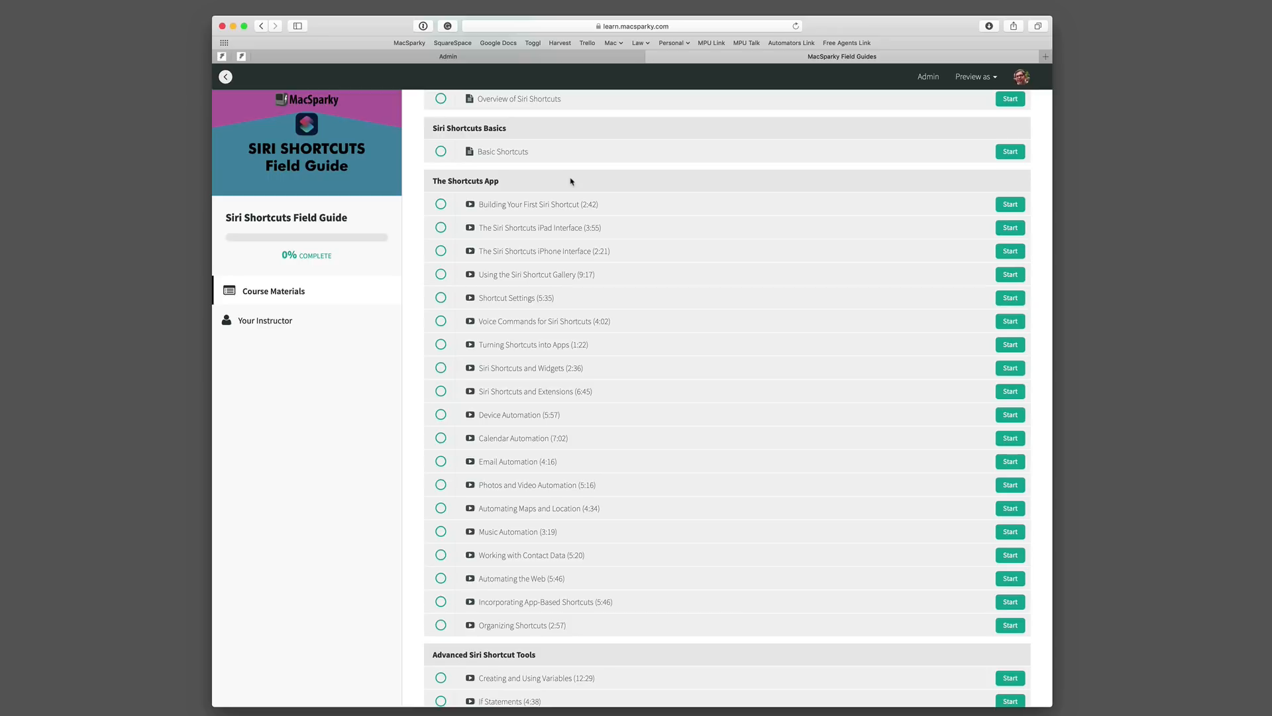
scroll(down, 3)
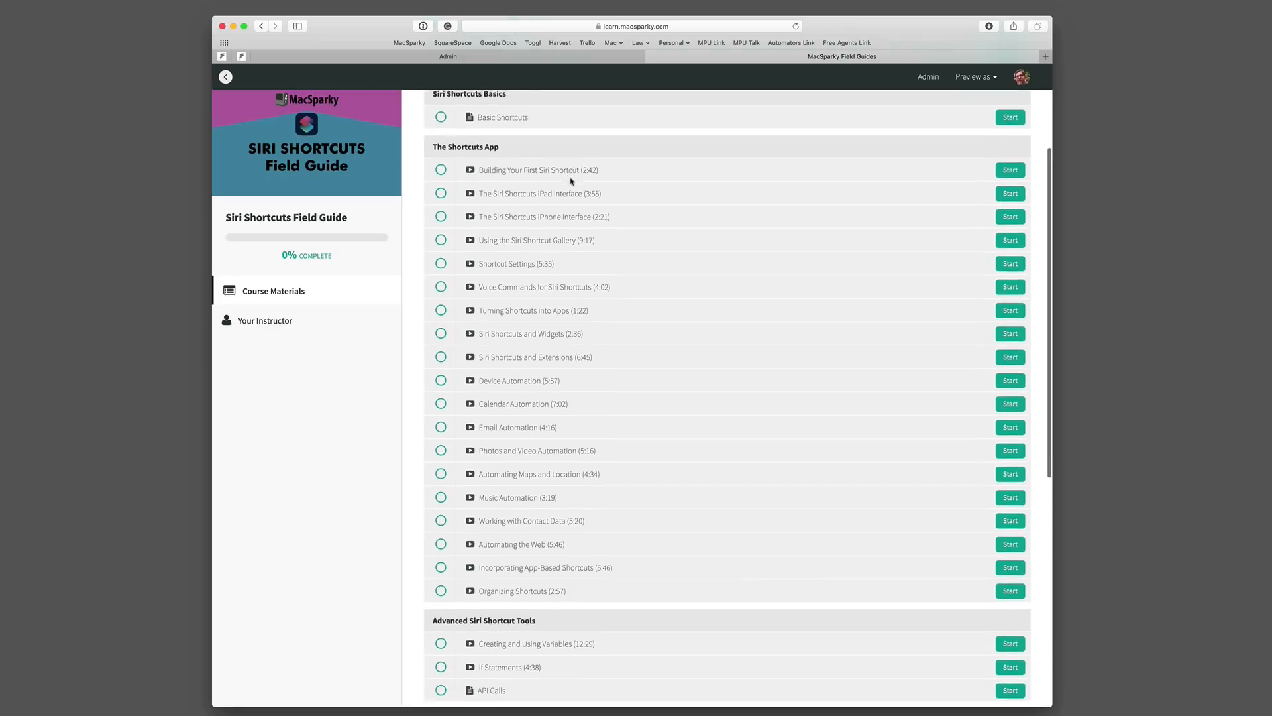
scroll(down, 3)
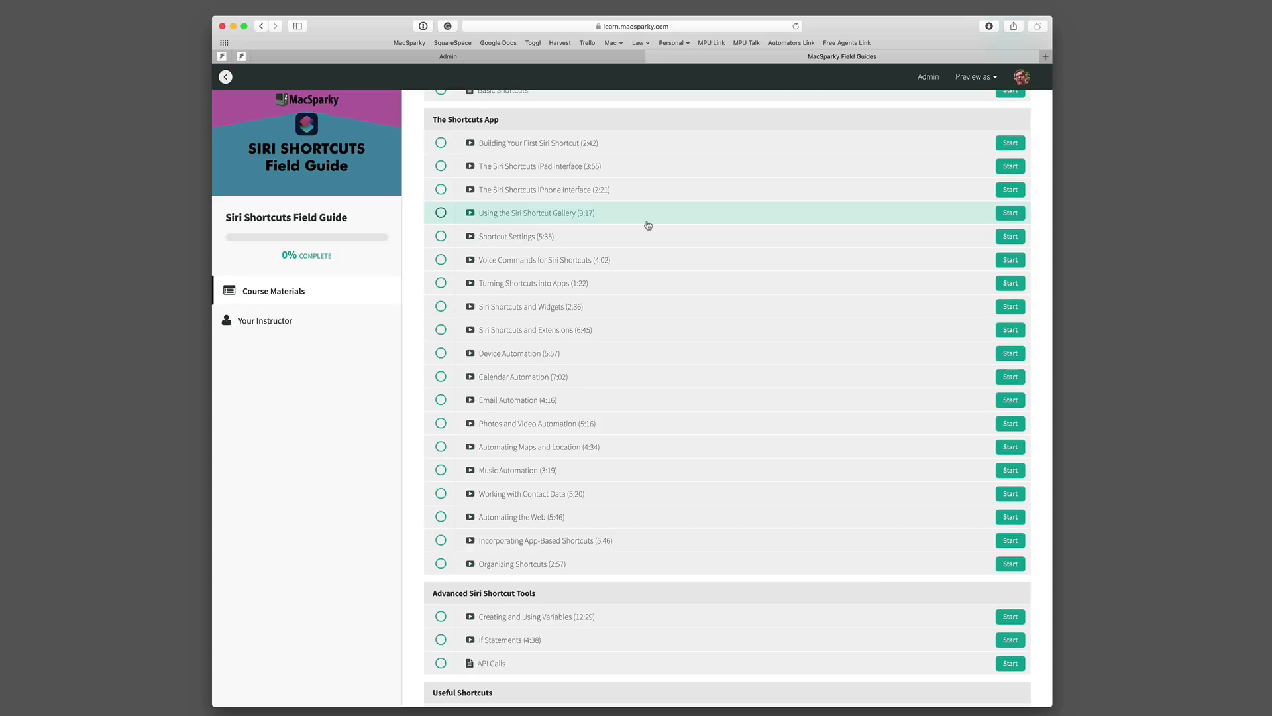
scroll(down, 3)
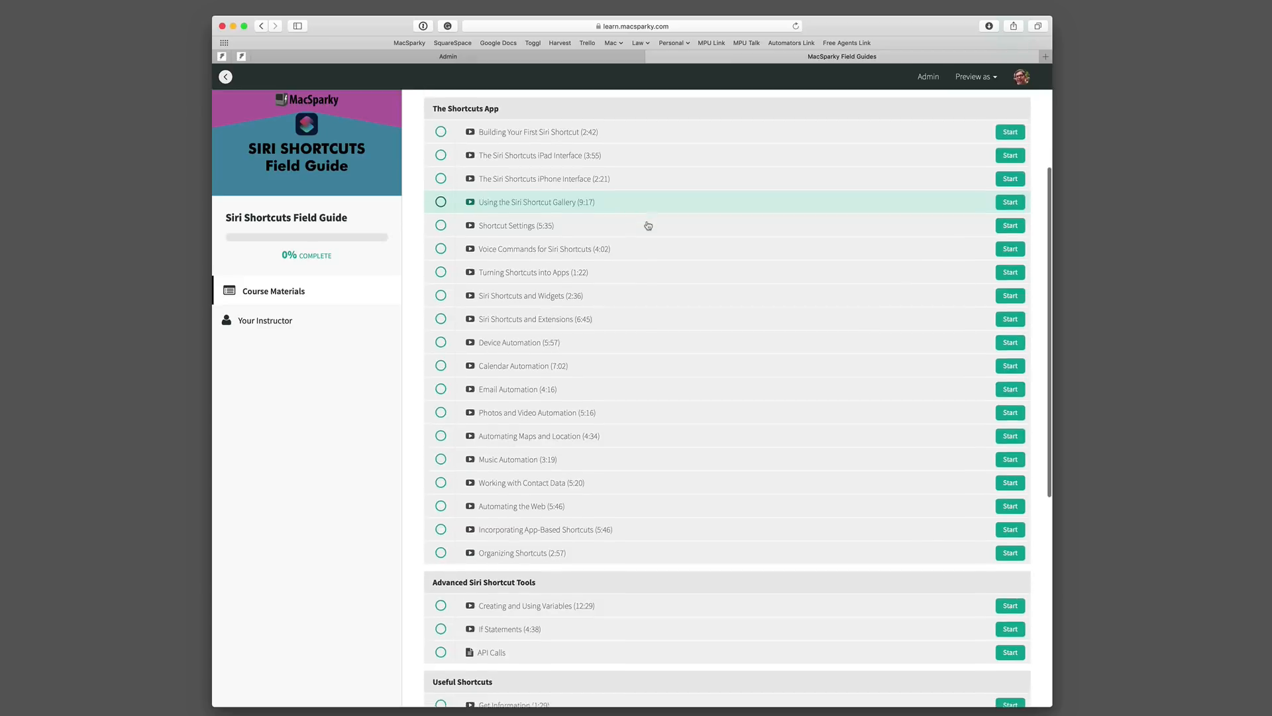
scroll(down, 3)
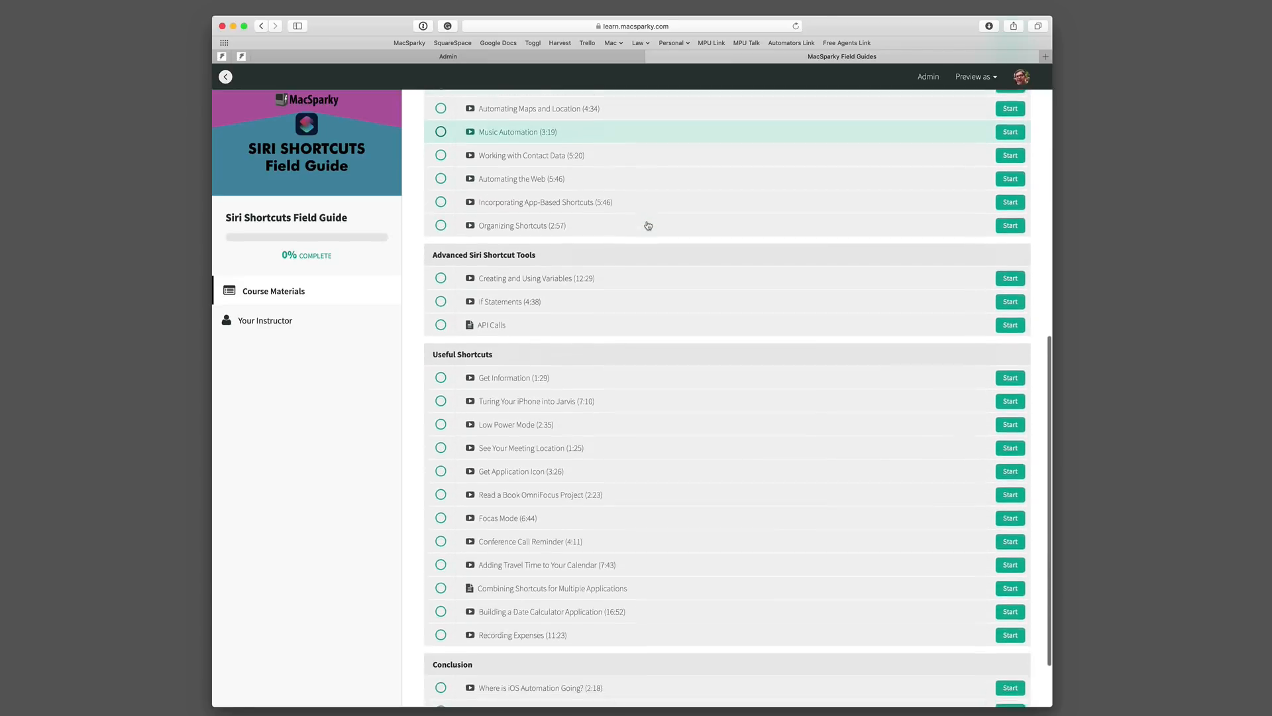
scroll(down, 3)
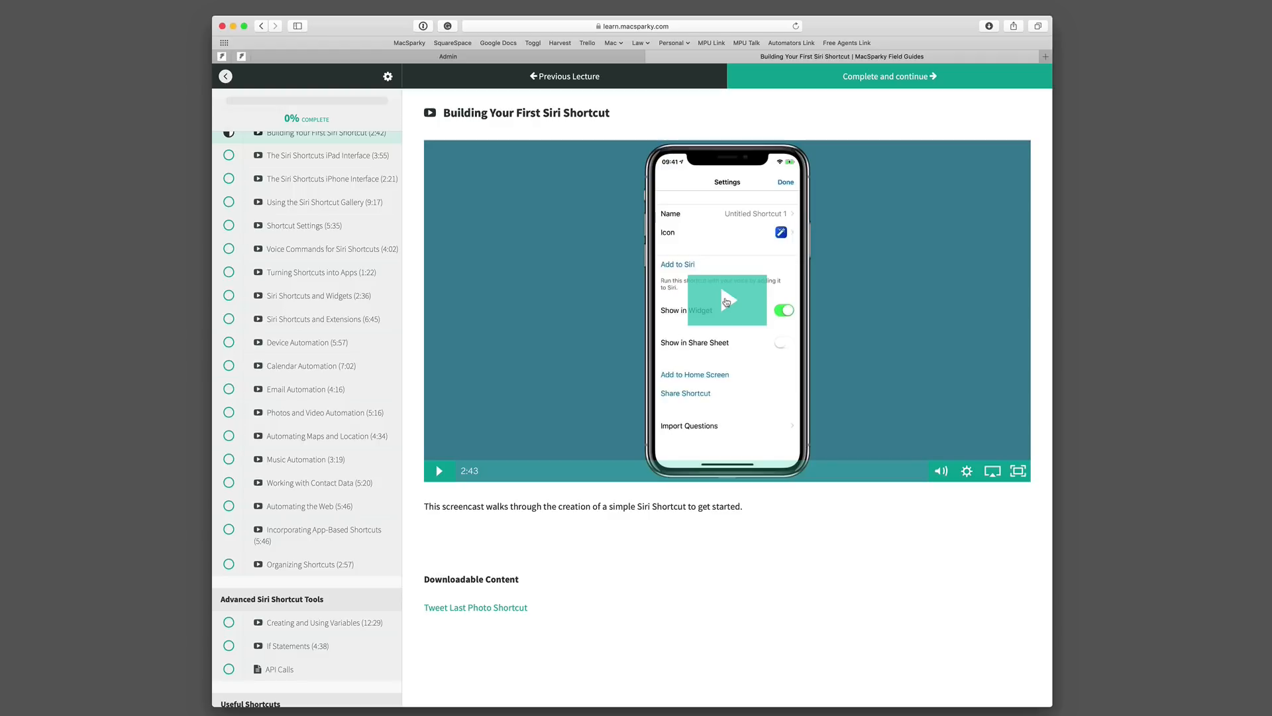
mouse_move(552, 516)
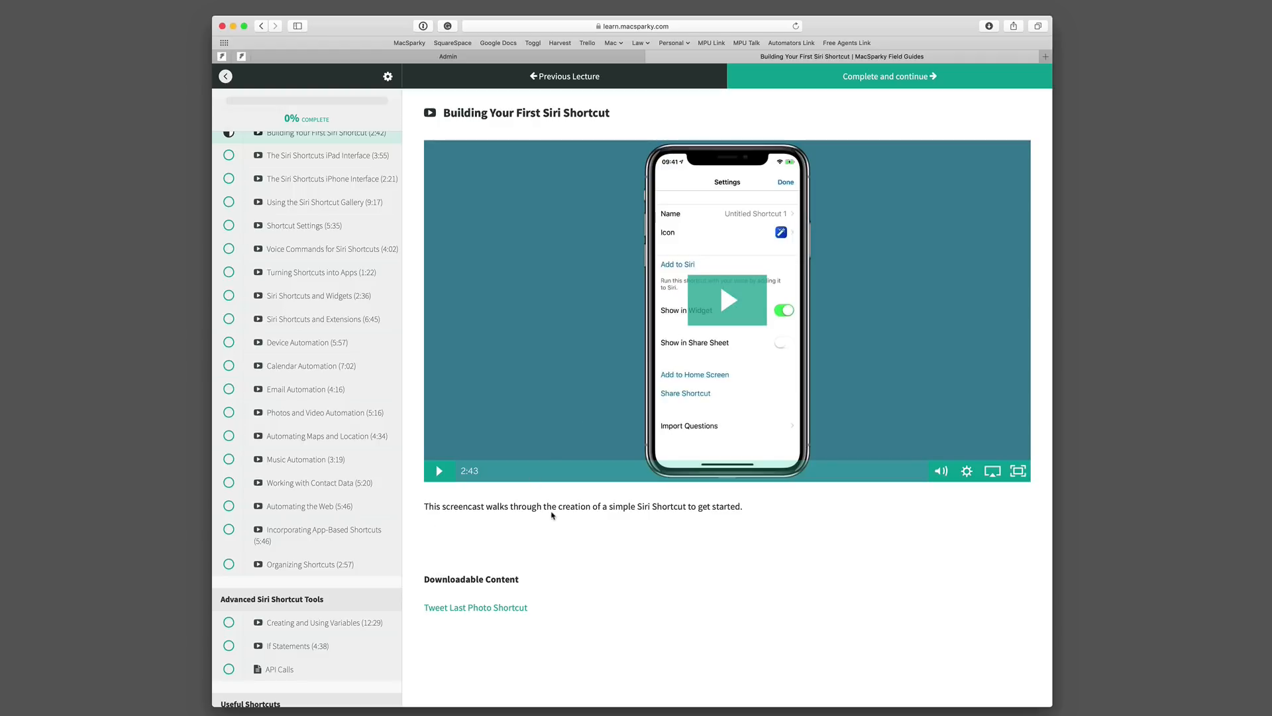
mouse_move(476, 607)
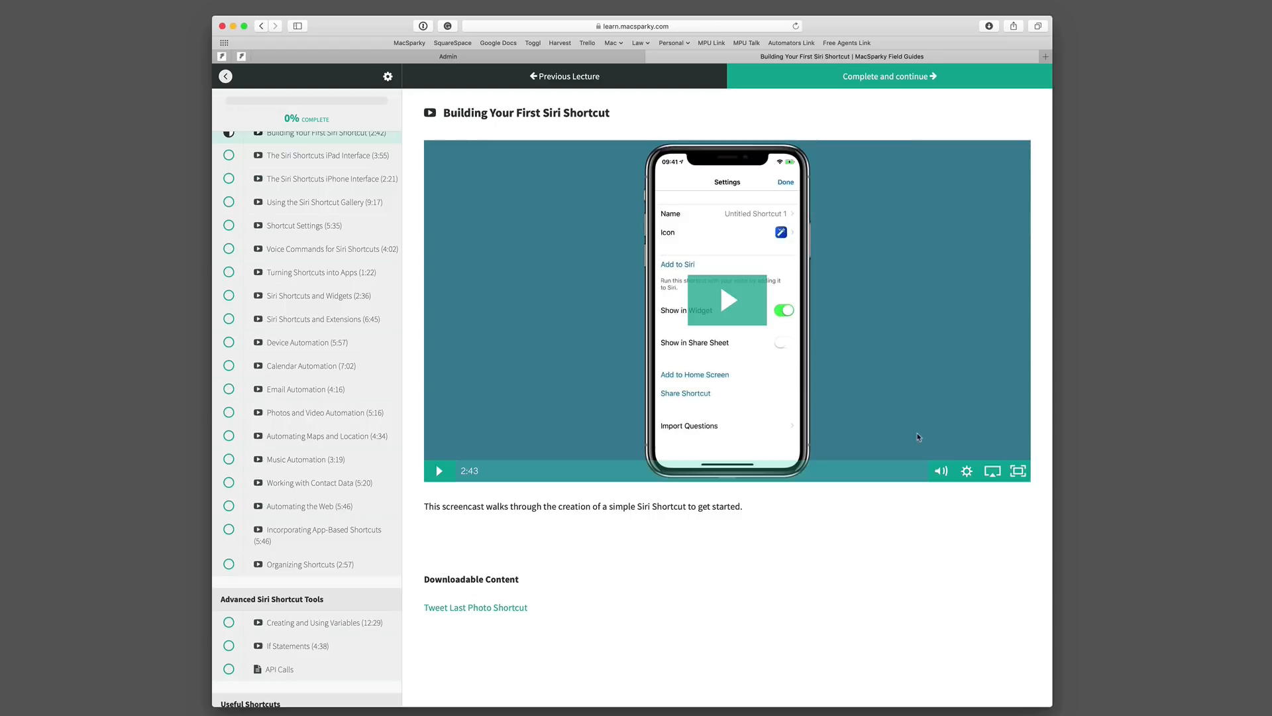
click(966, 470)
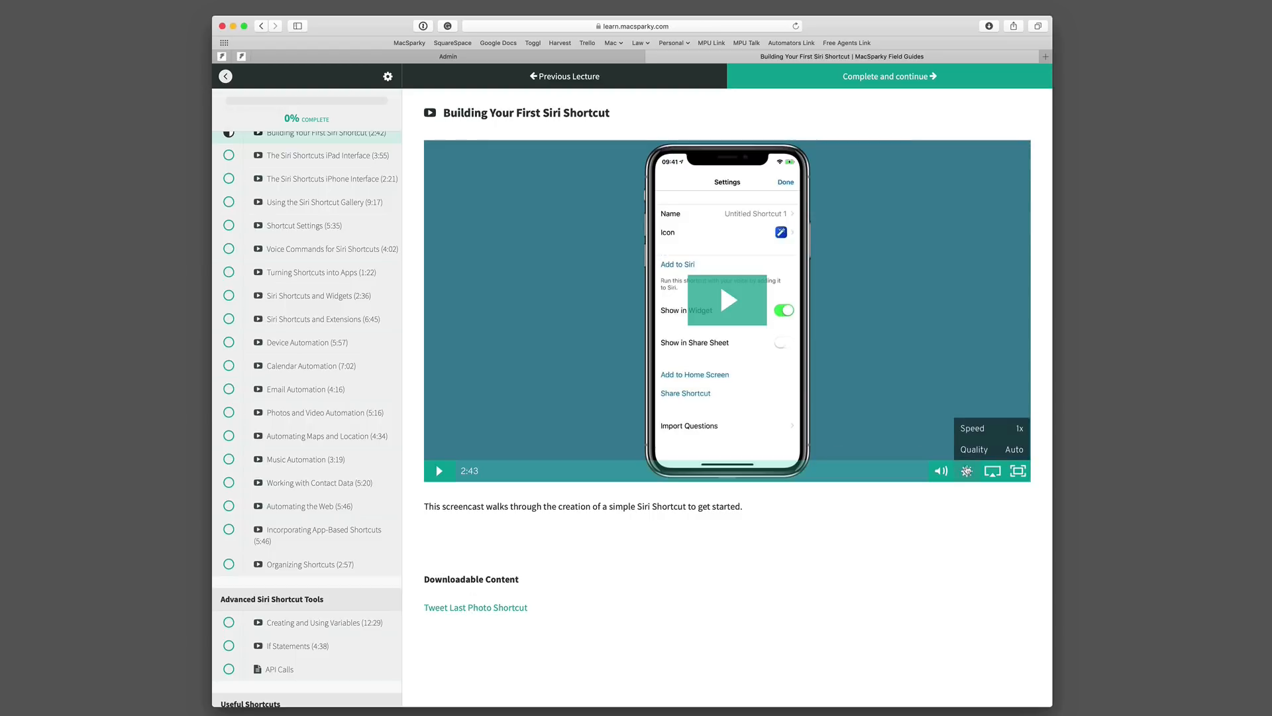
mouse_move(966, 440)
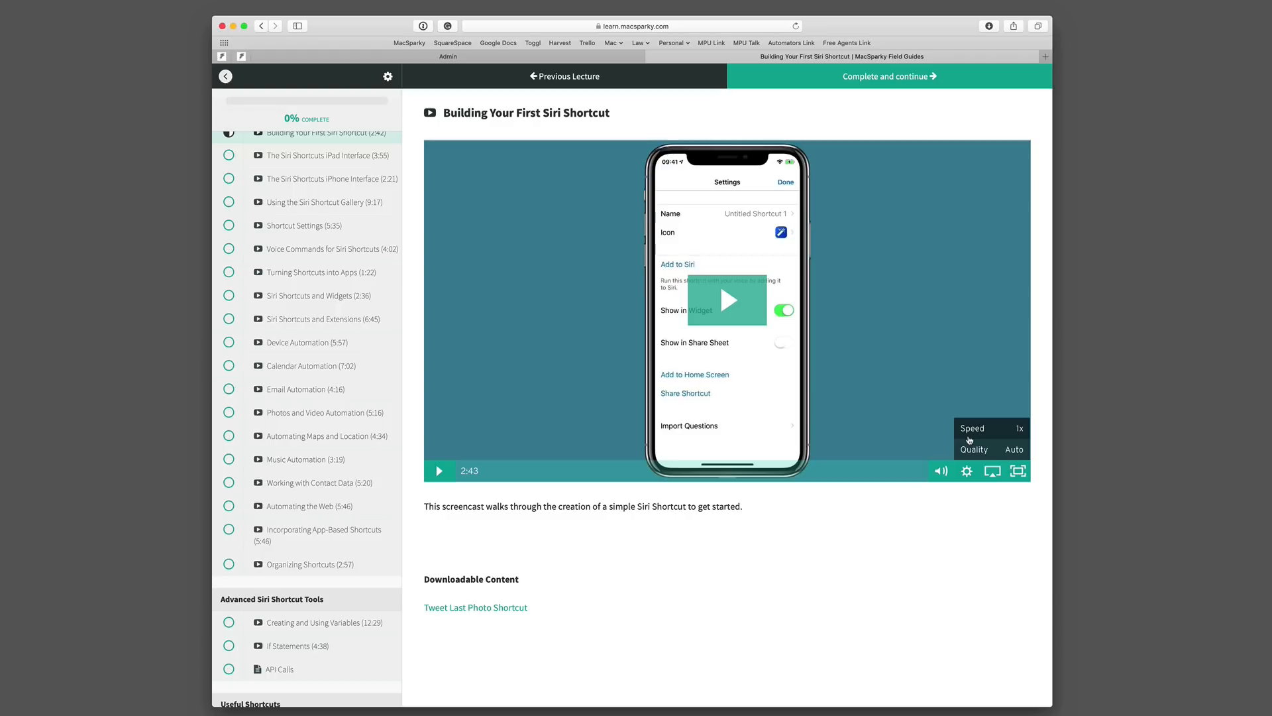
mouse_move(966, 471)
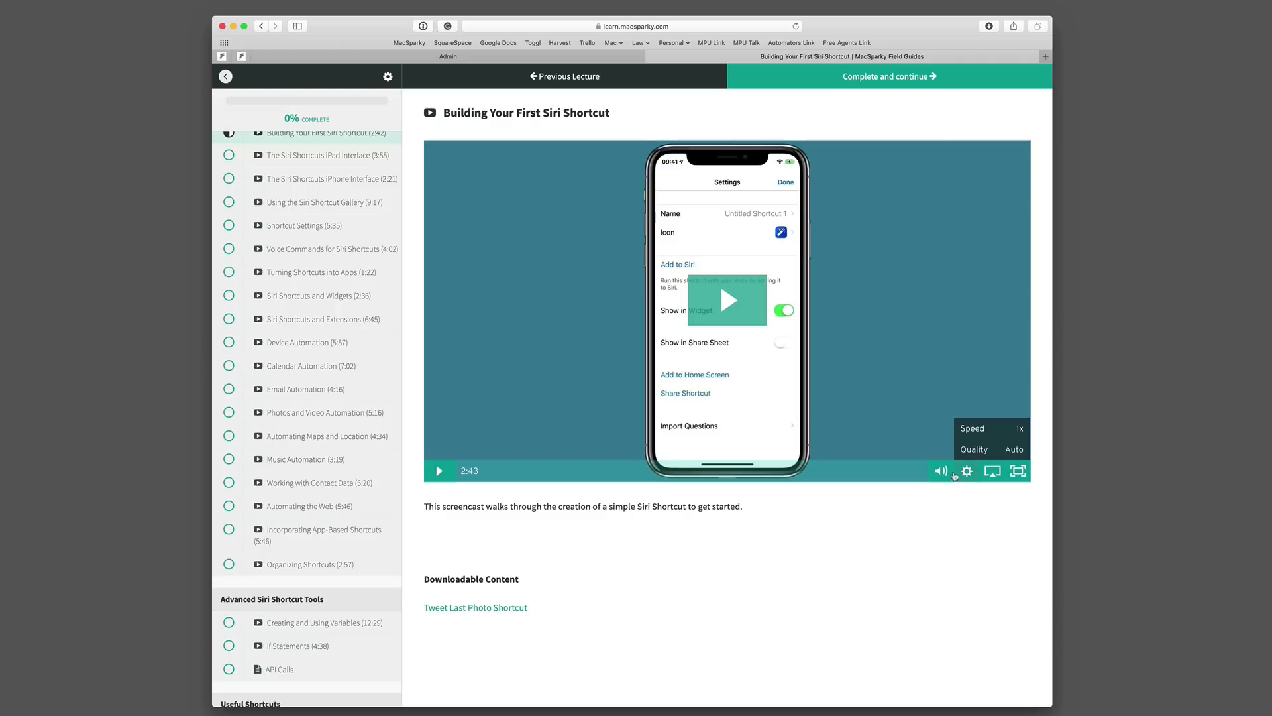
mouse_move(993, 471)
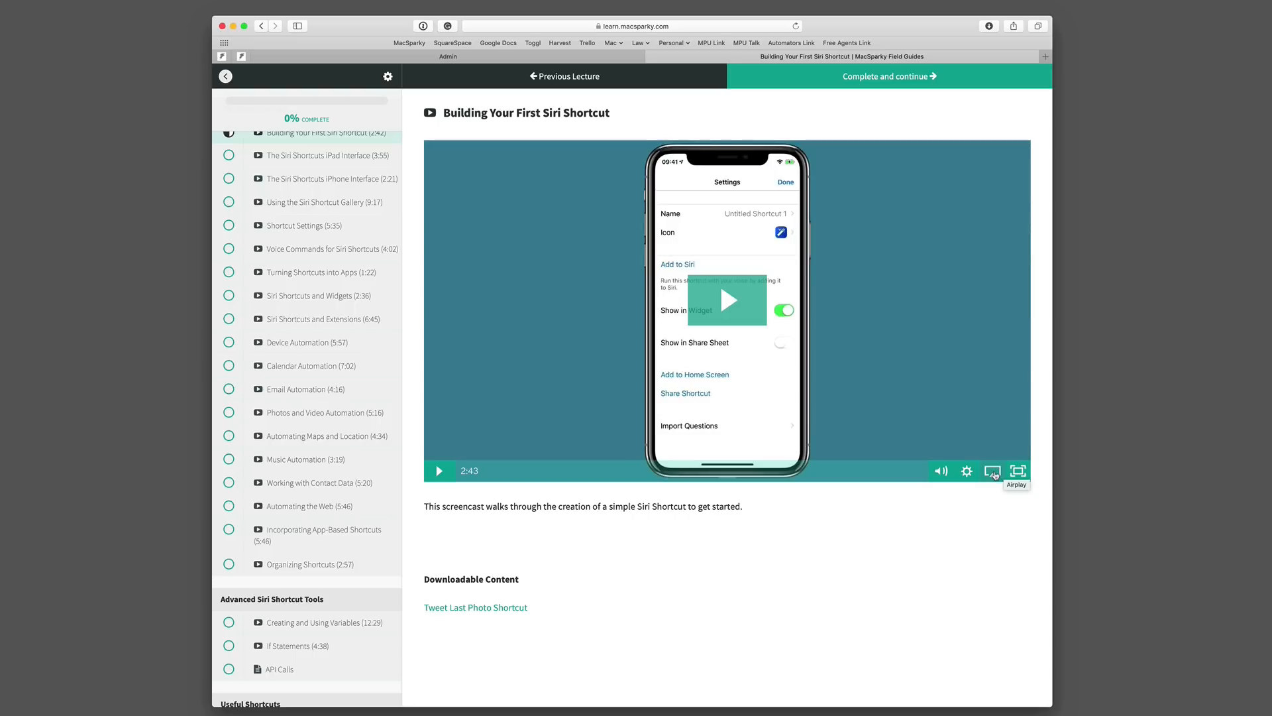
mouse_move(1018, 471)
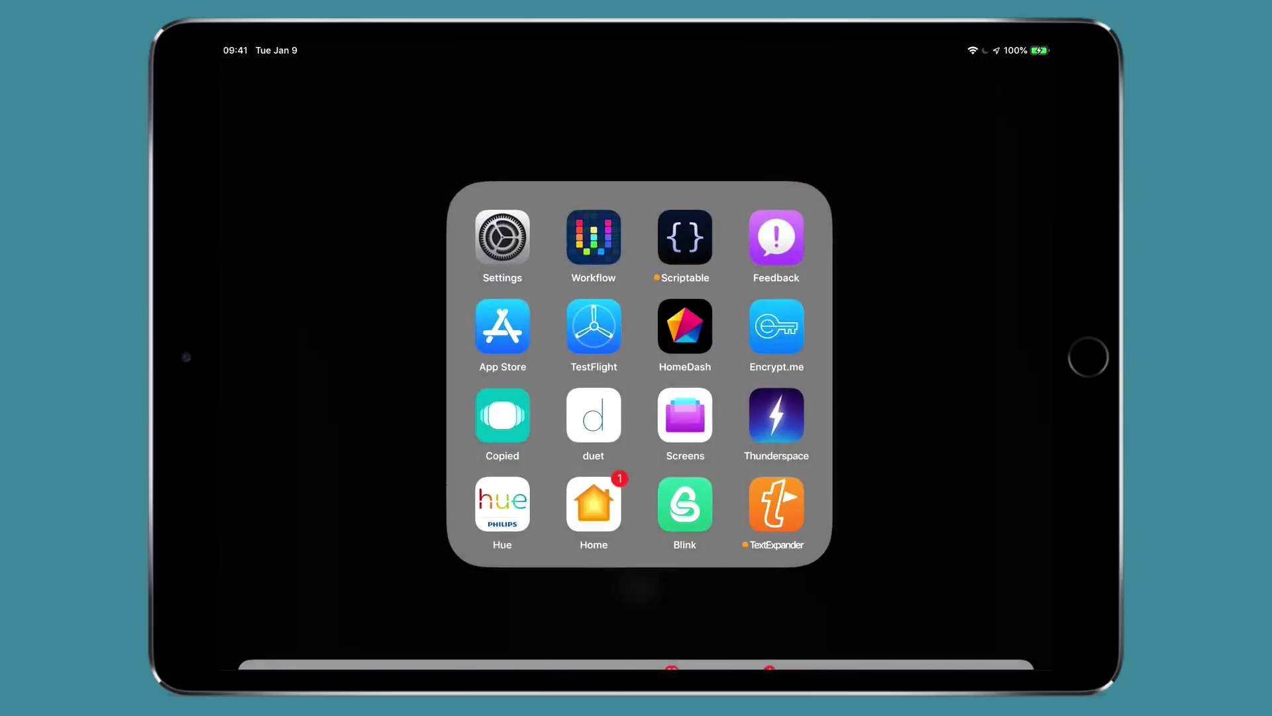
Open the iPad Settings app on its Siri & Search page
click(502, 239)
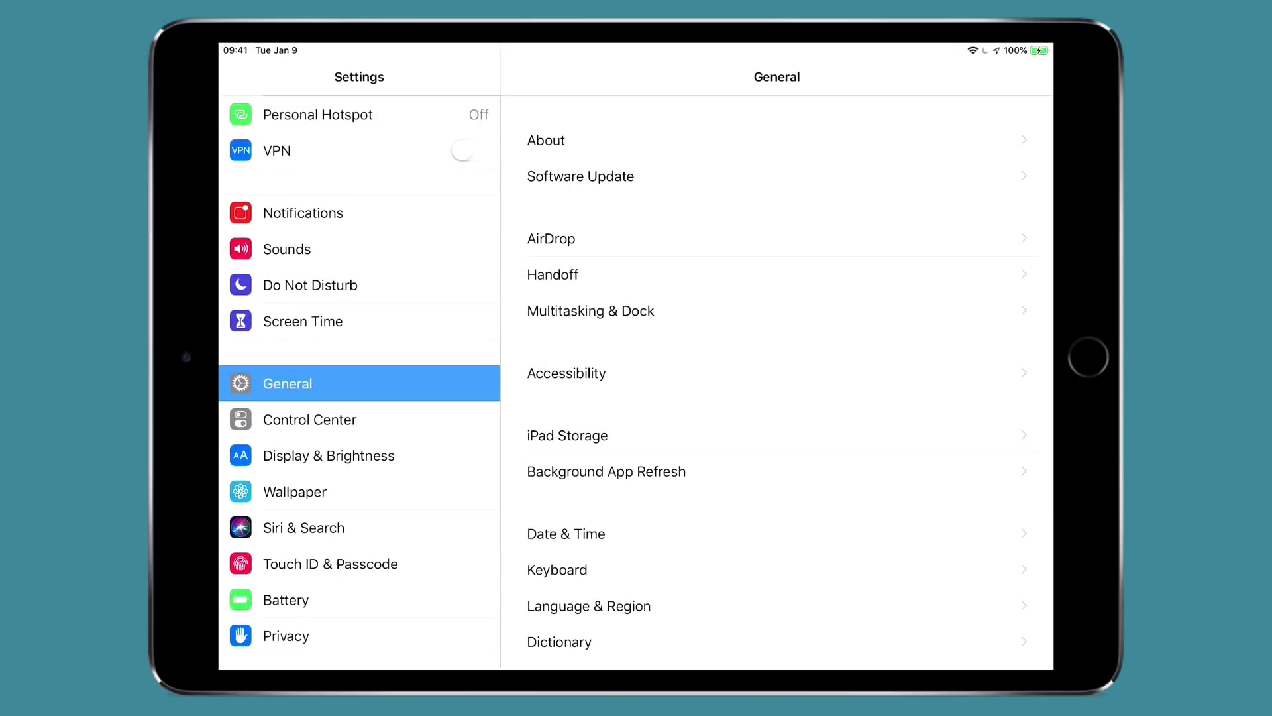
scroll(down, 3)
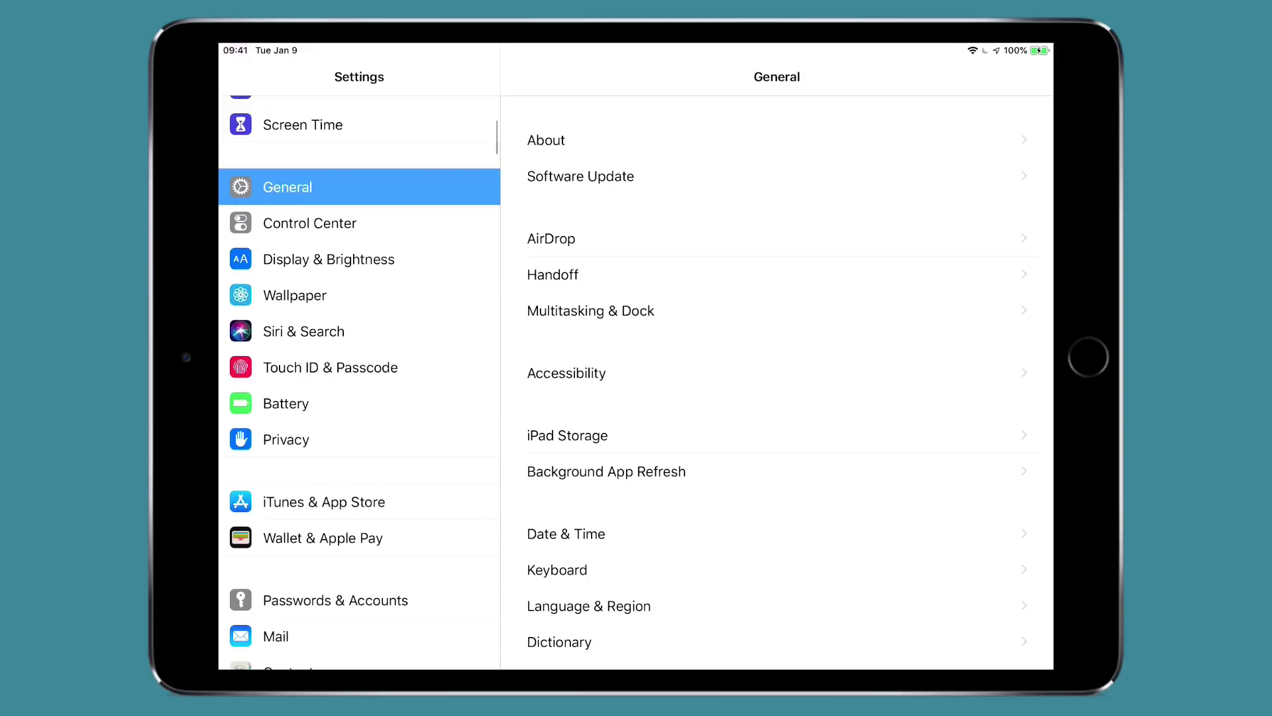
click(303, 331)
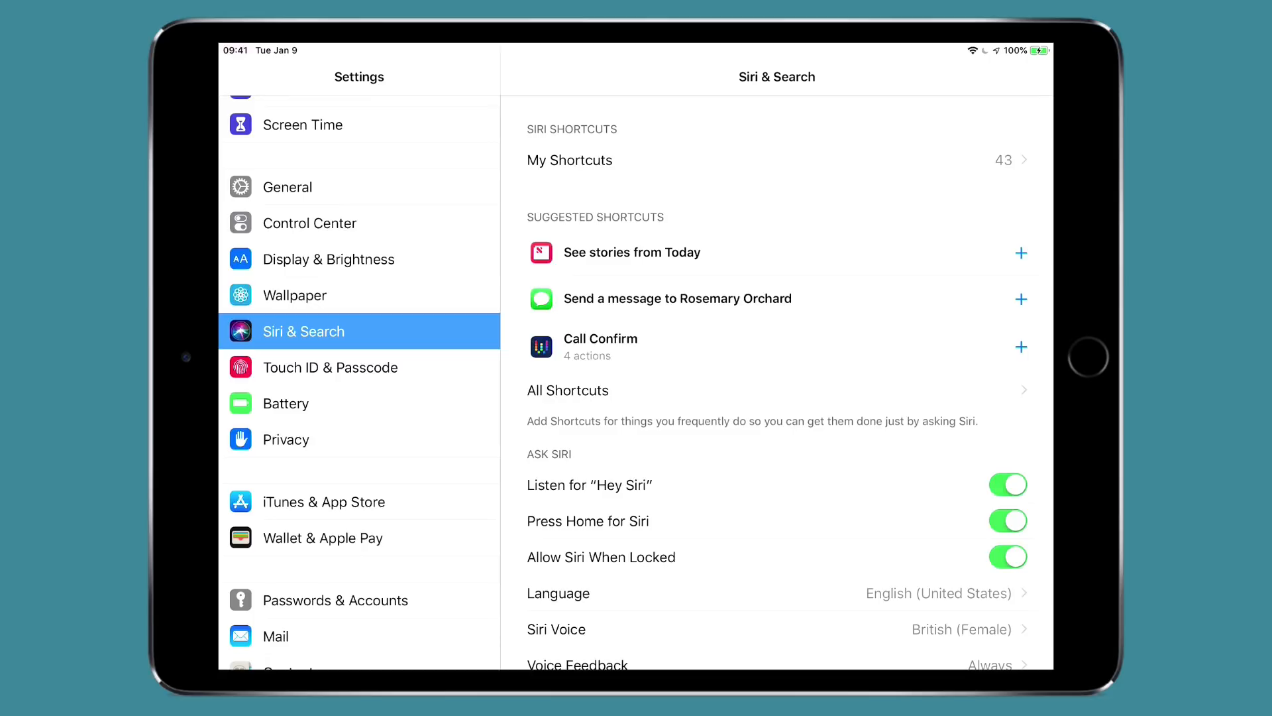
Open Add to Siri for the Clock app's Edit Bedtime shortcut
click(702, 389)
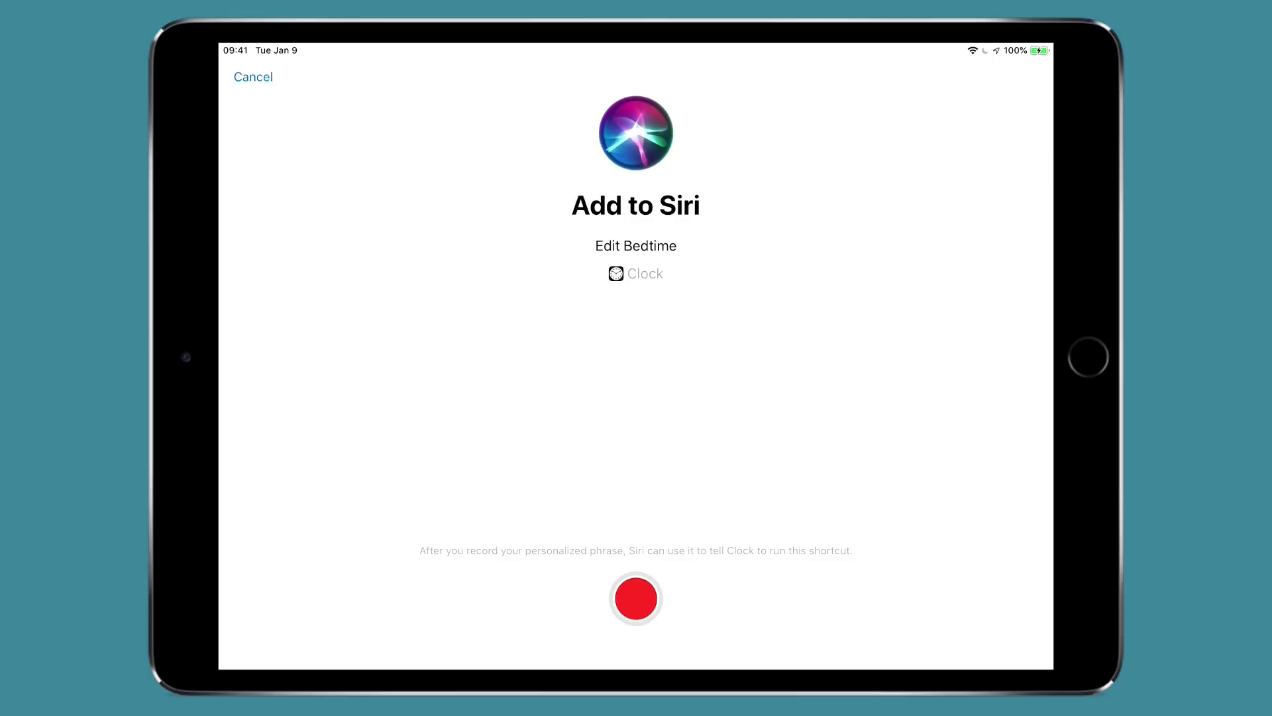
Tap the record button to record a spoken phrase for Edit Bedtime
click(636, 598)
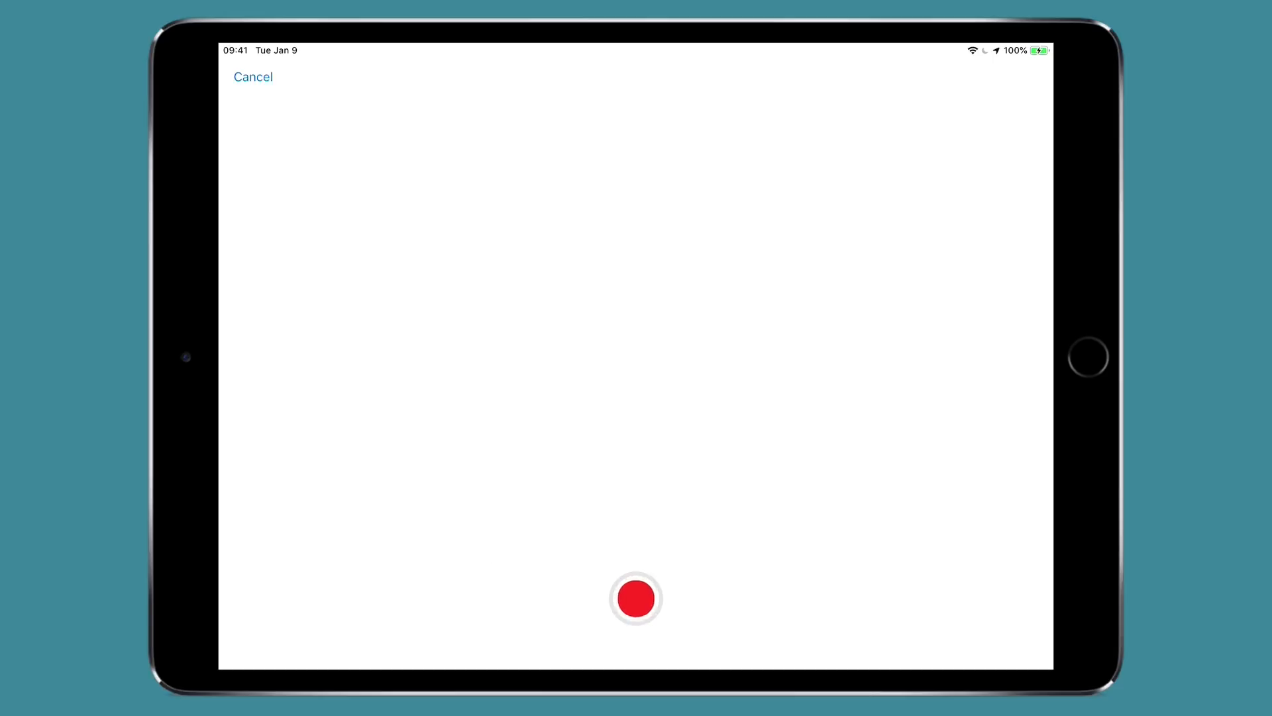
click(635, 598)
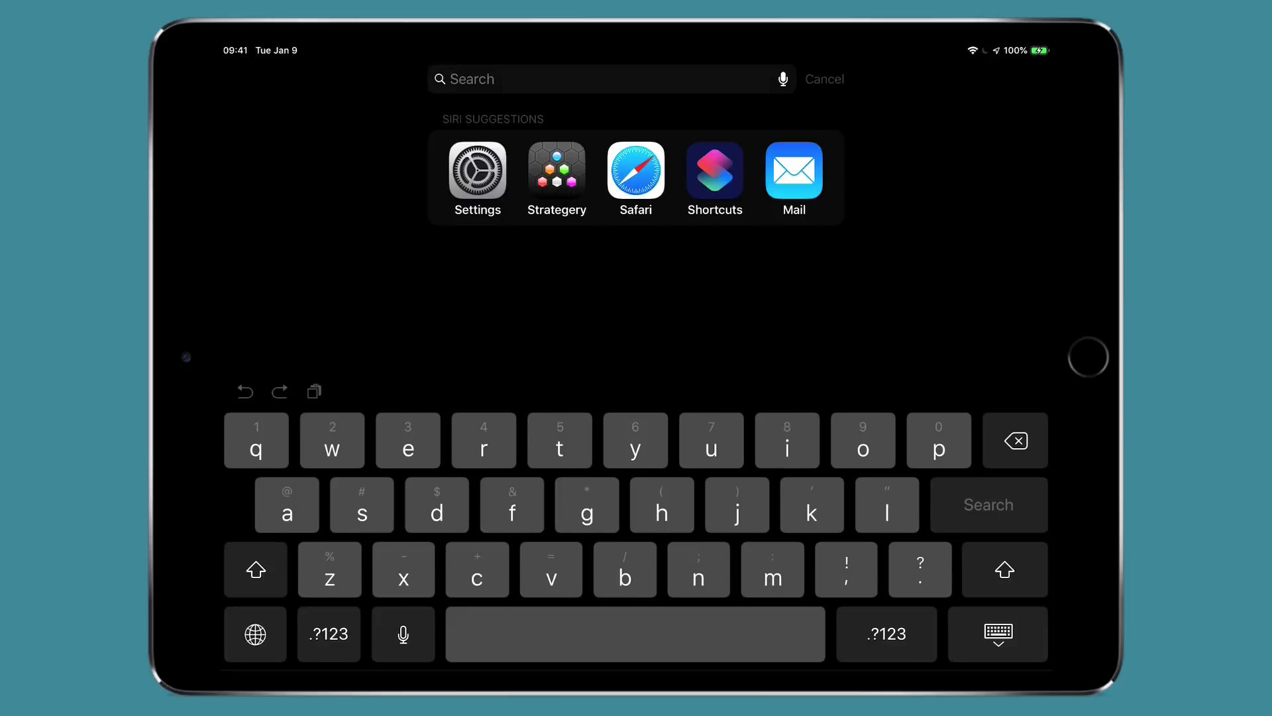
Launch the Shortcuts app from the Siri Suggestions in Spotlight
click(714, 168)
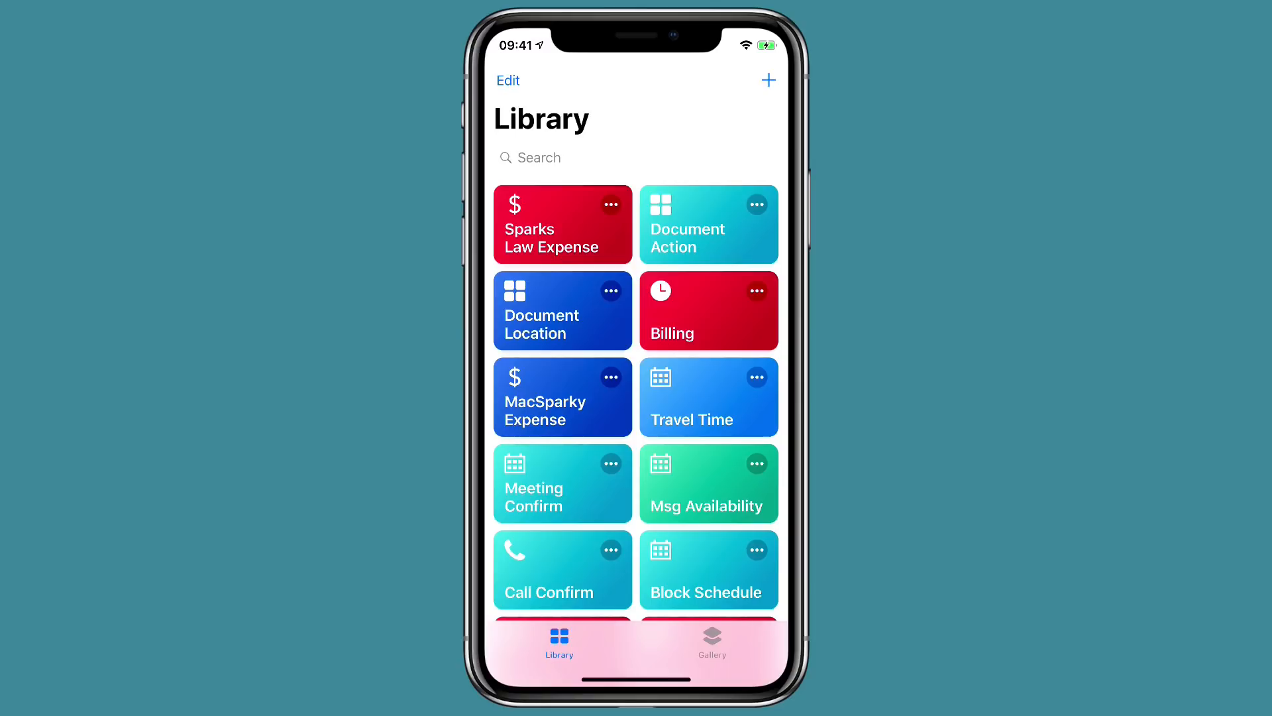
Create Untitled Shortcut 1 with the + button in the Library
click(767, 81)
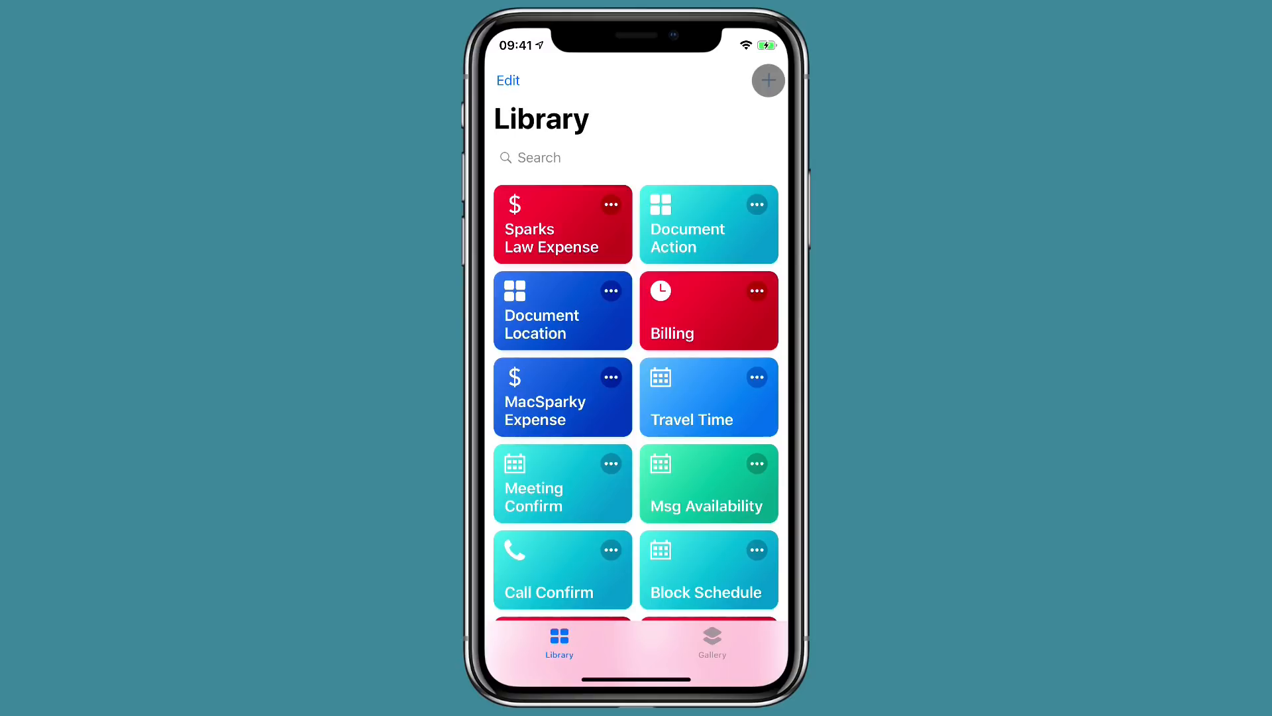
click(767, 80)
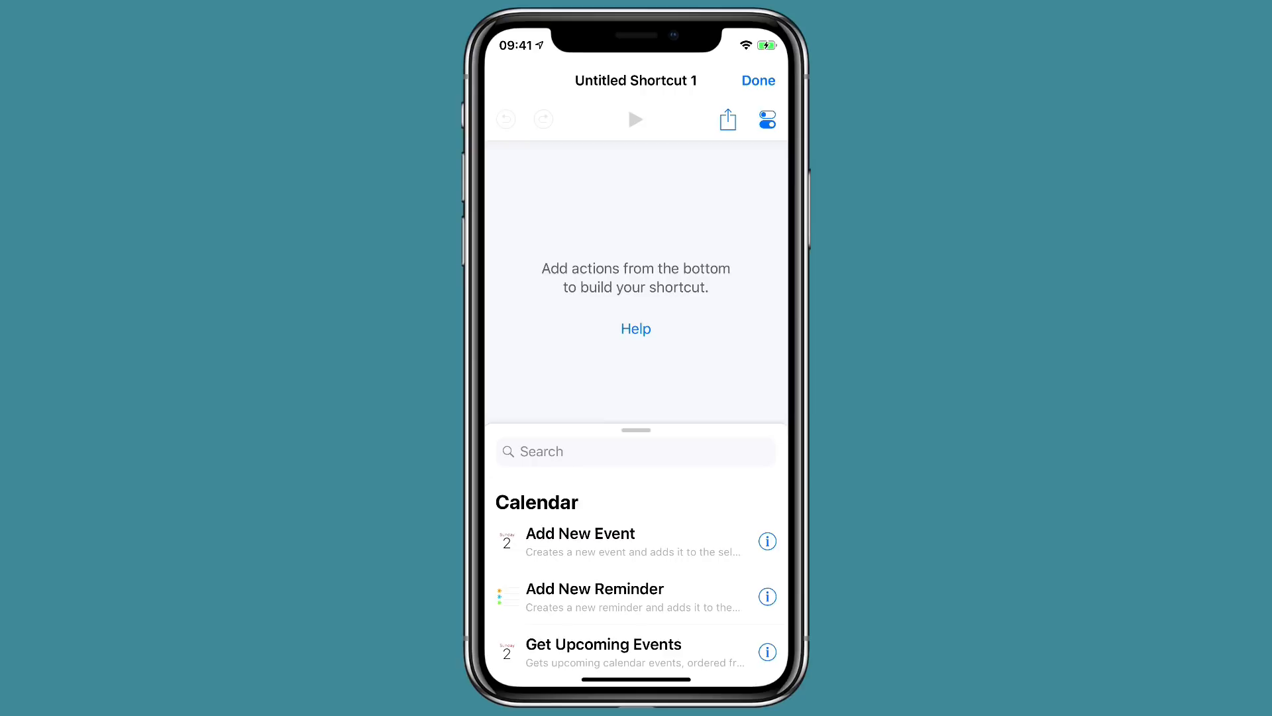
Search actions for 'Photo' and add Get Latest Photos
click(636, 451)
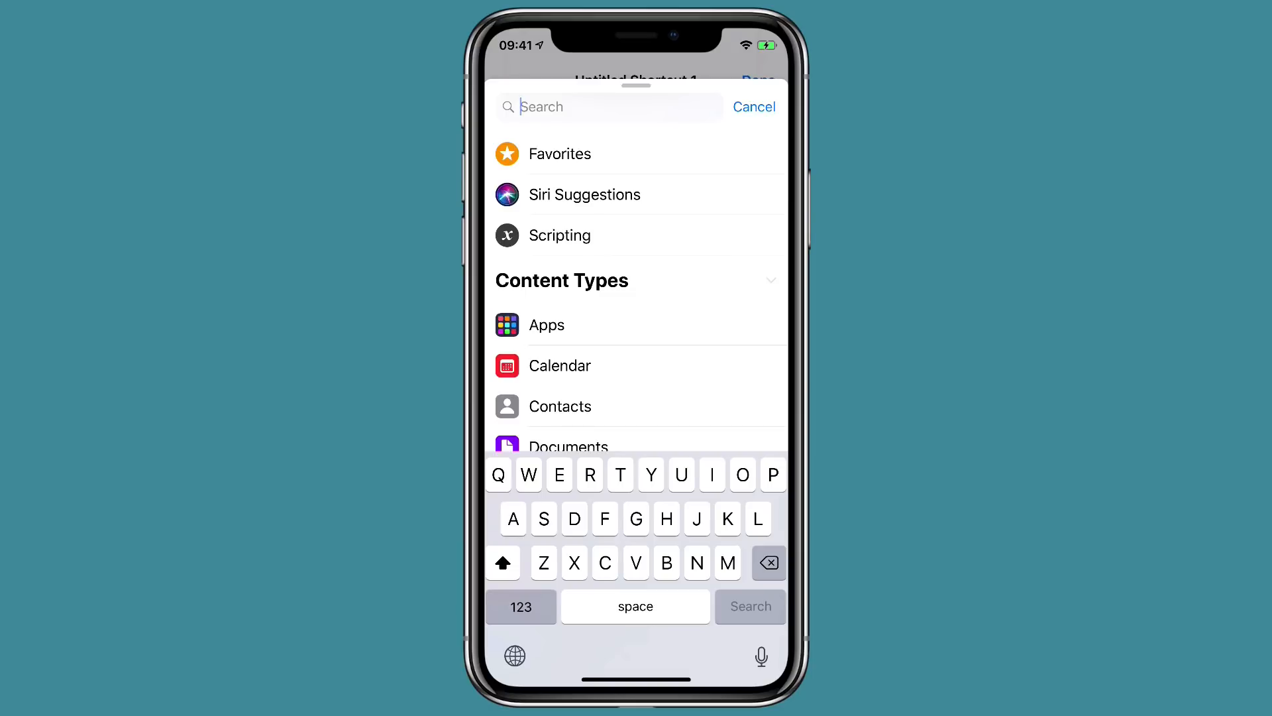
text(Phot)
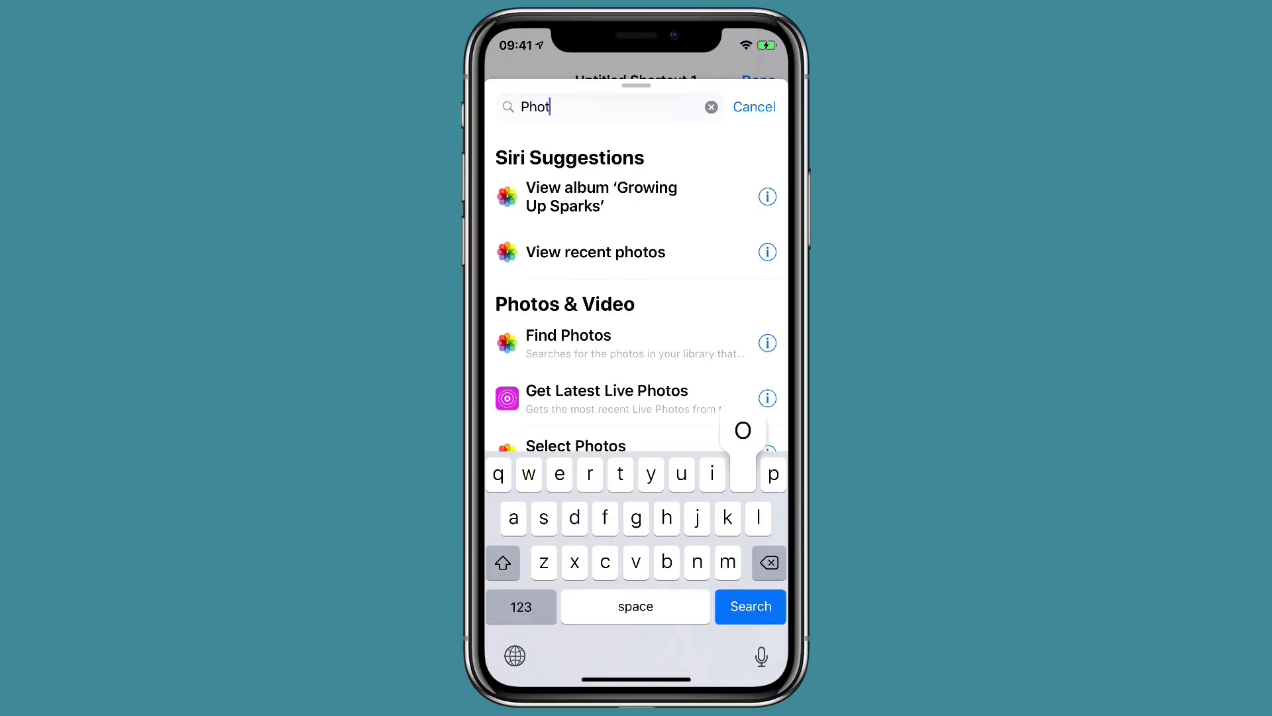
text(o)
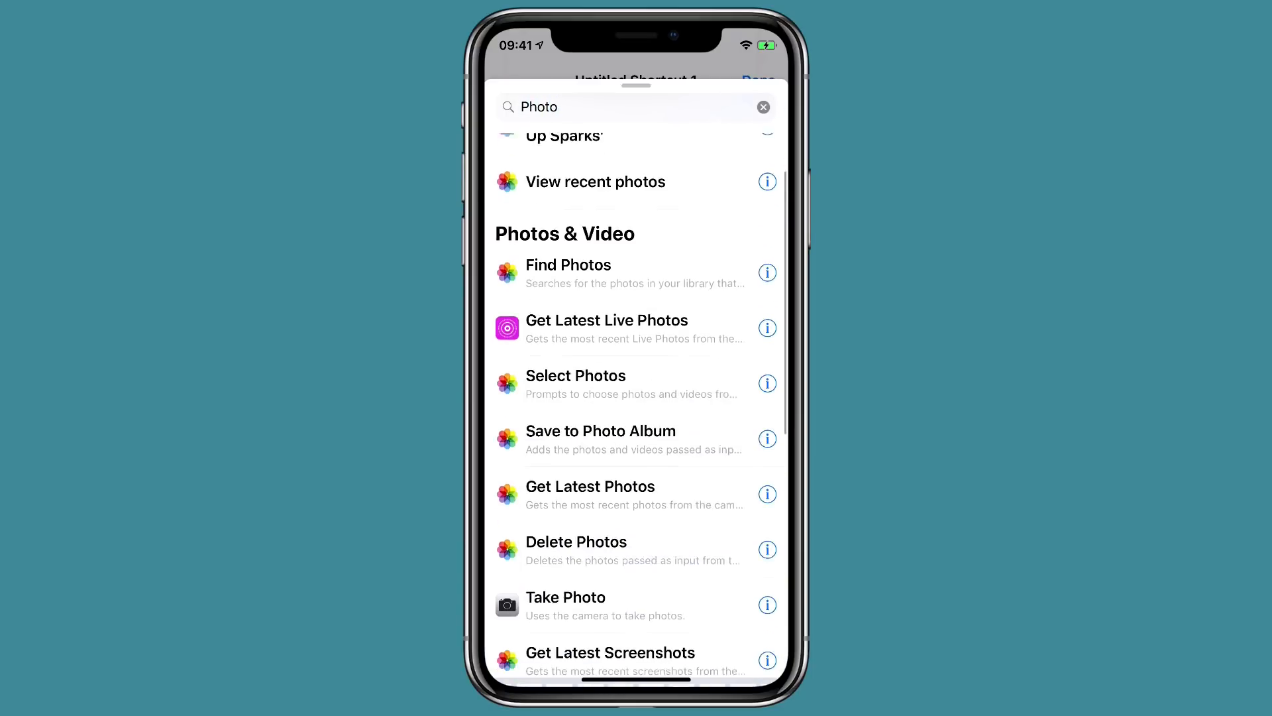
scroll(down, 3)
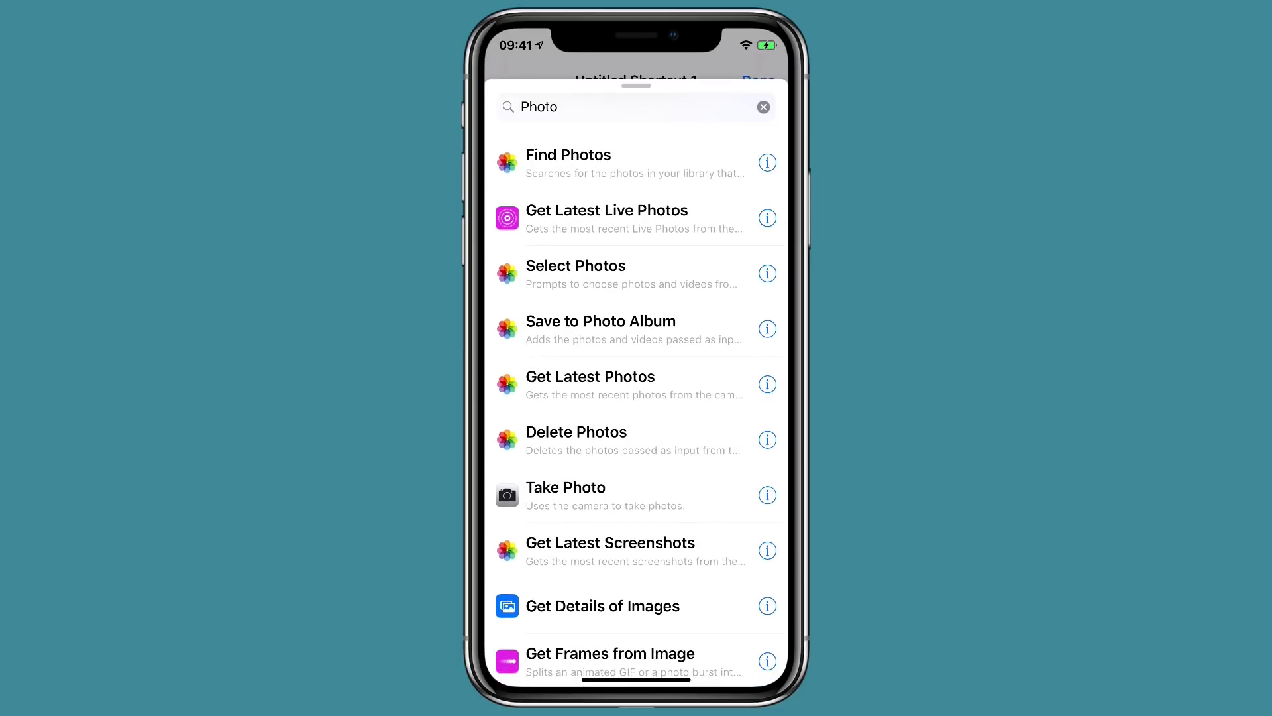
scroll(down, 3)
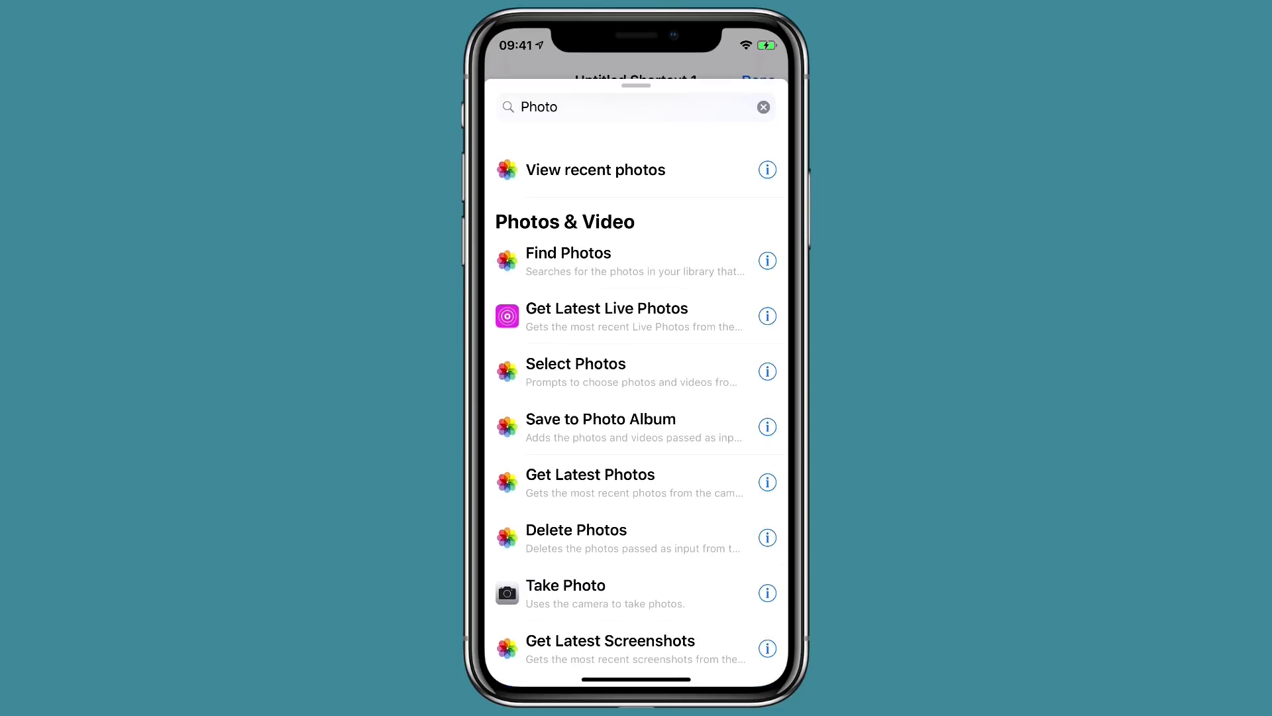
click(590, 474)
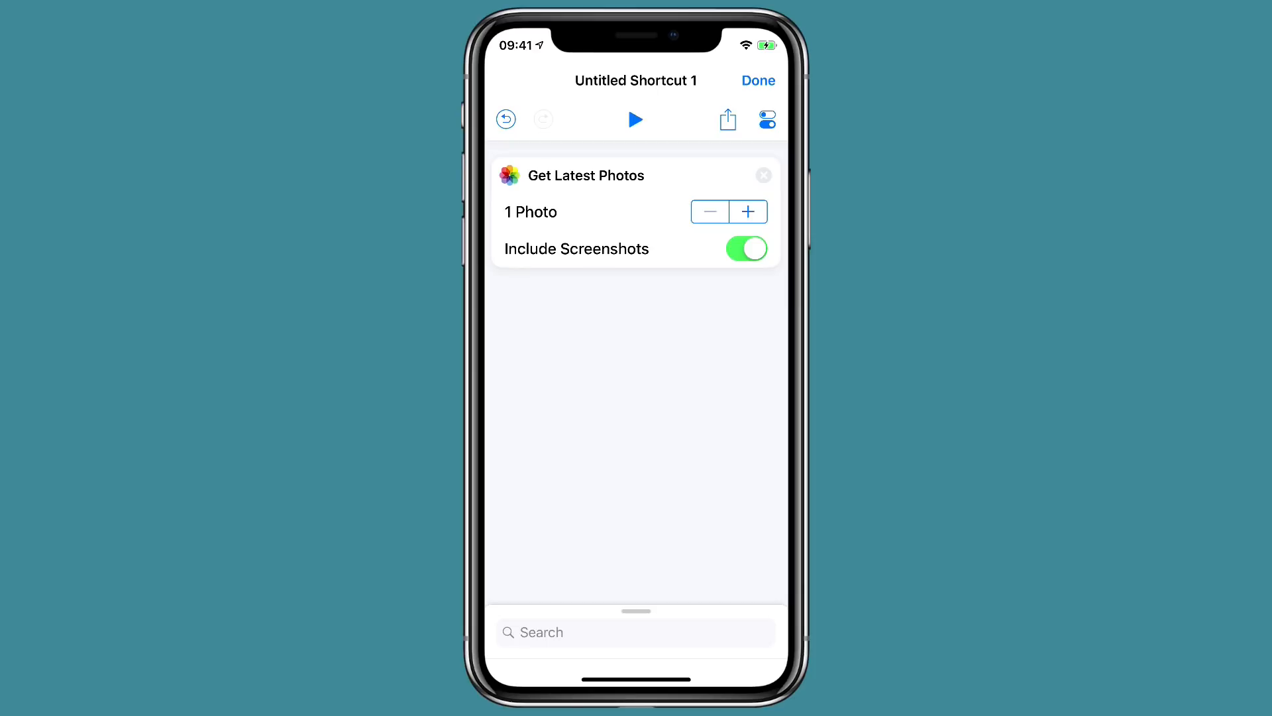
Search for 'Tweet' and add the Tweet action after it
click(745, 248)
text(T)
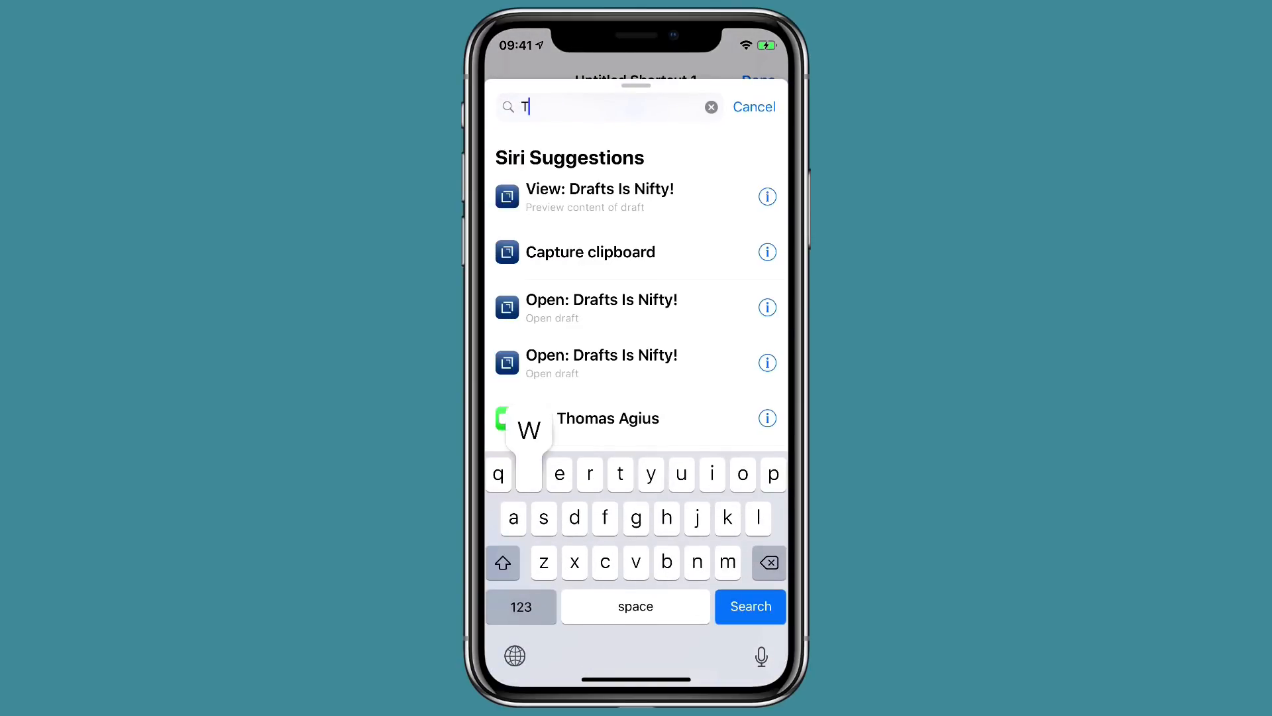
text(weet)
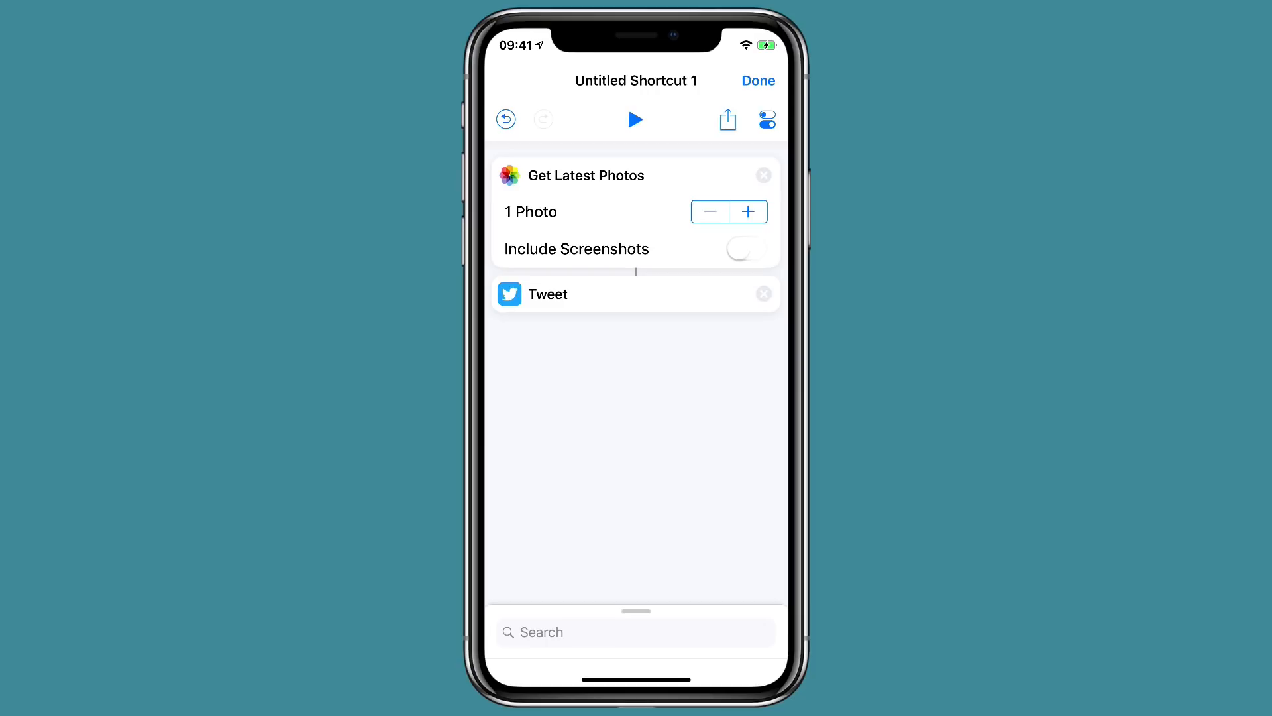
click(765, 119)
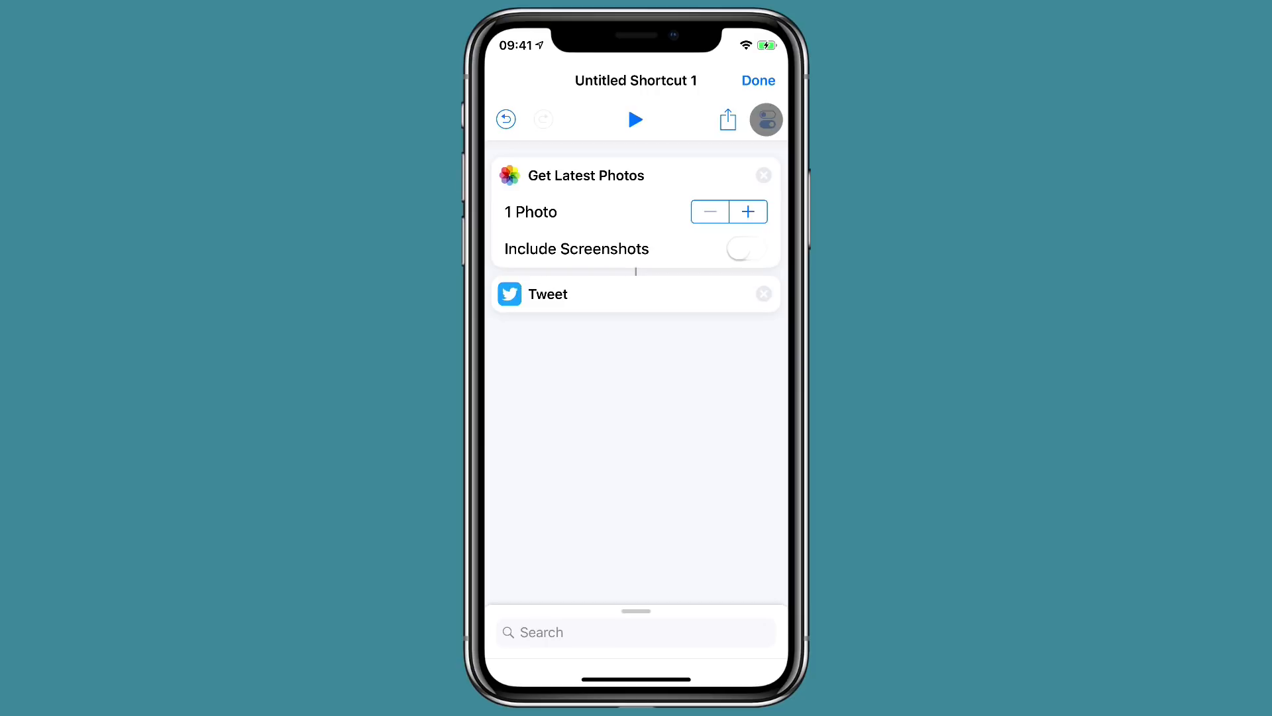
Rename the shortcut from Untitled Shortcut 1 to 'Tweet Last photo'
click(763, 119)
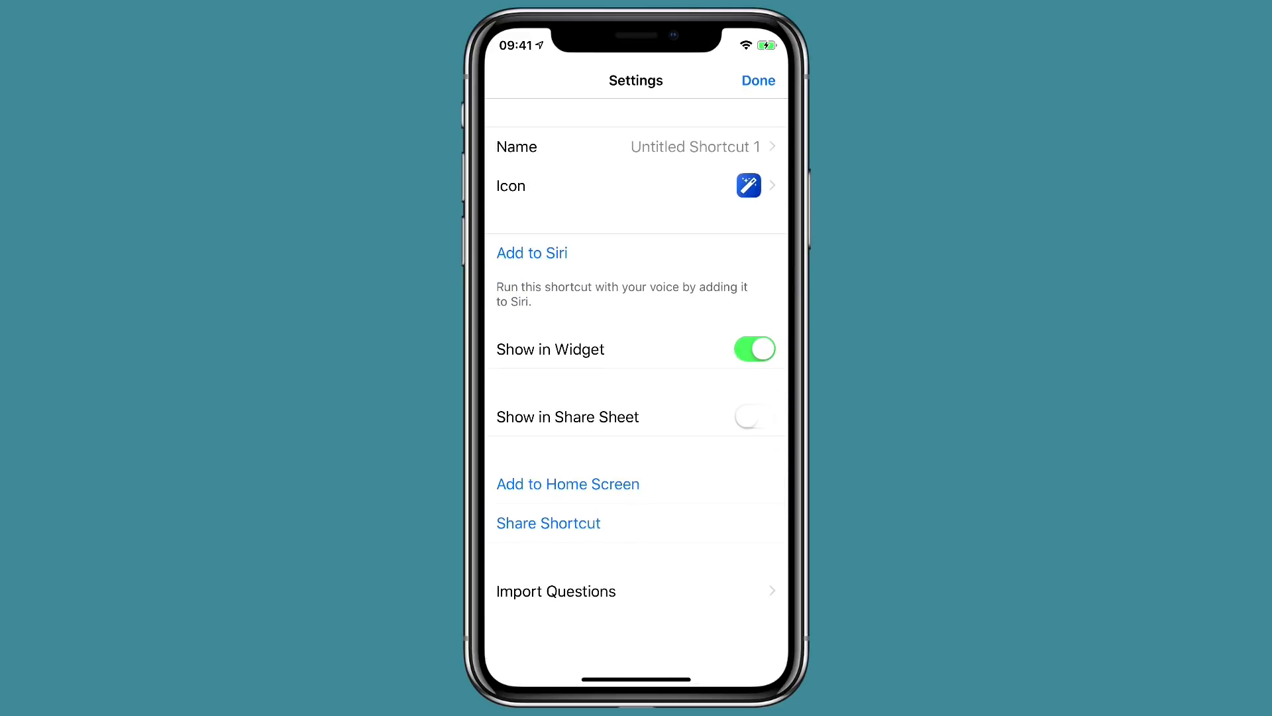
click(693, 147)
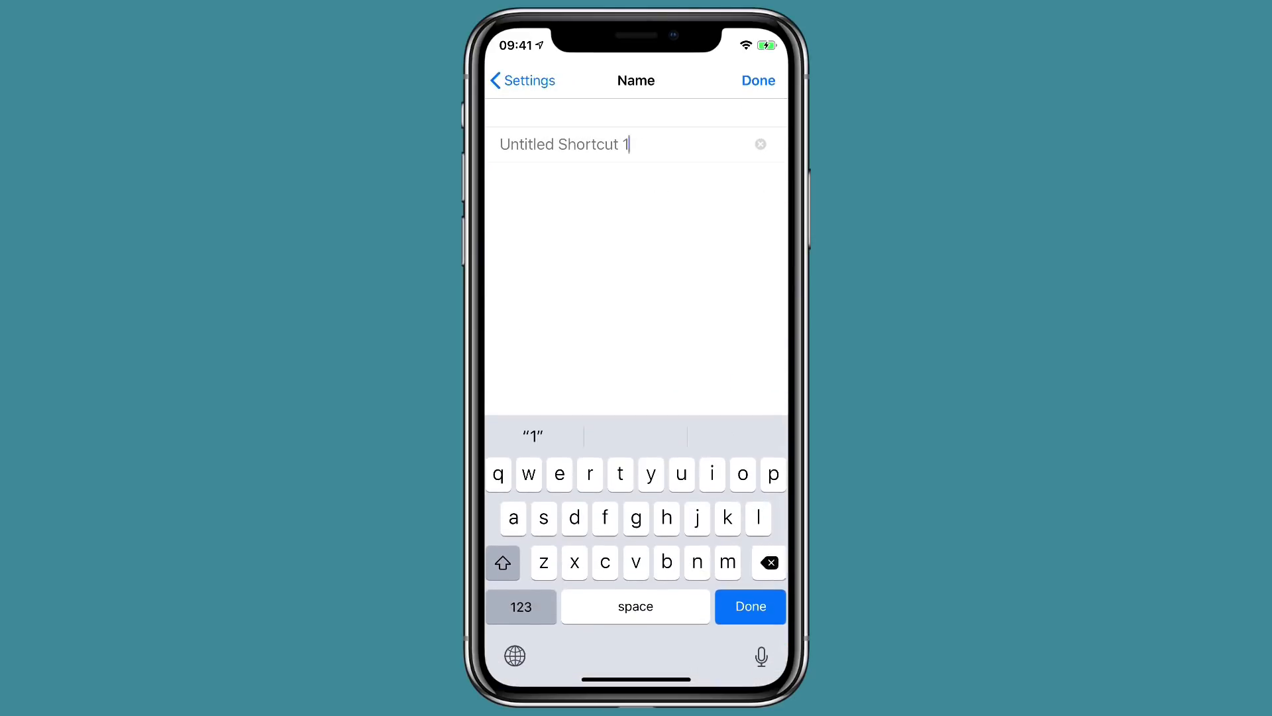
click(761, 144)
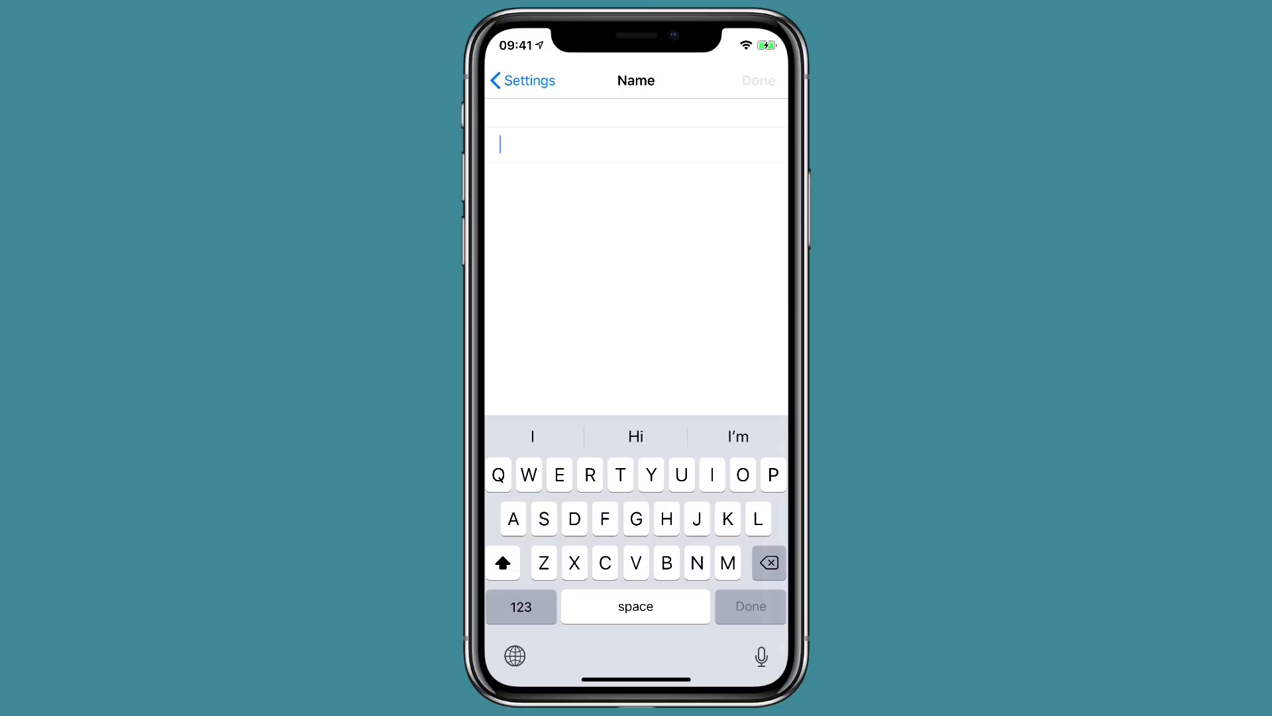
text(Tweet Last photo)
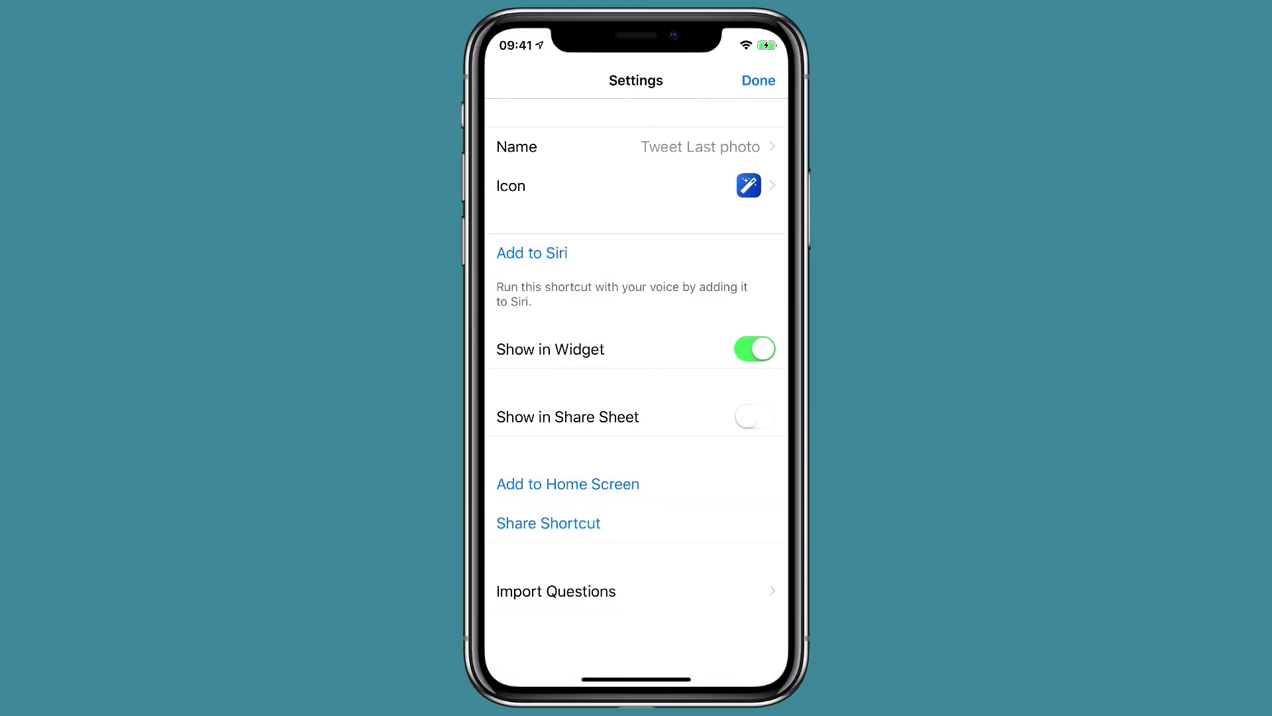
Give the shortcut a camera glyph icon and close its settings
click(636, 185)
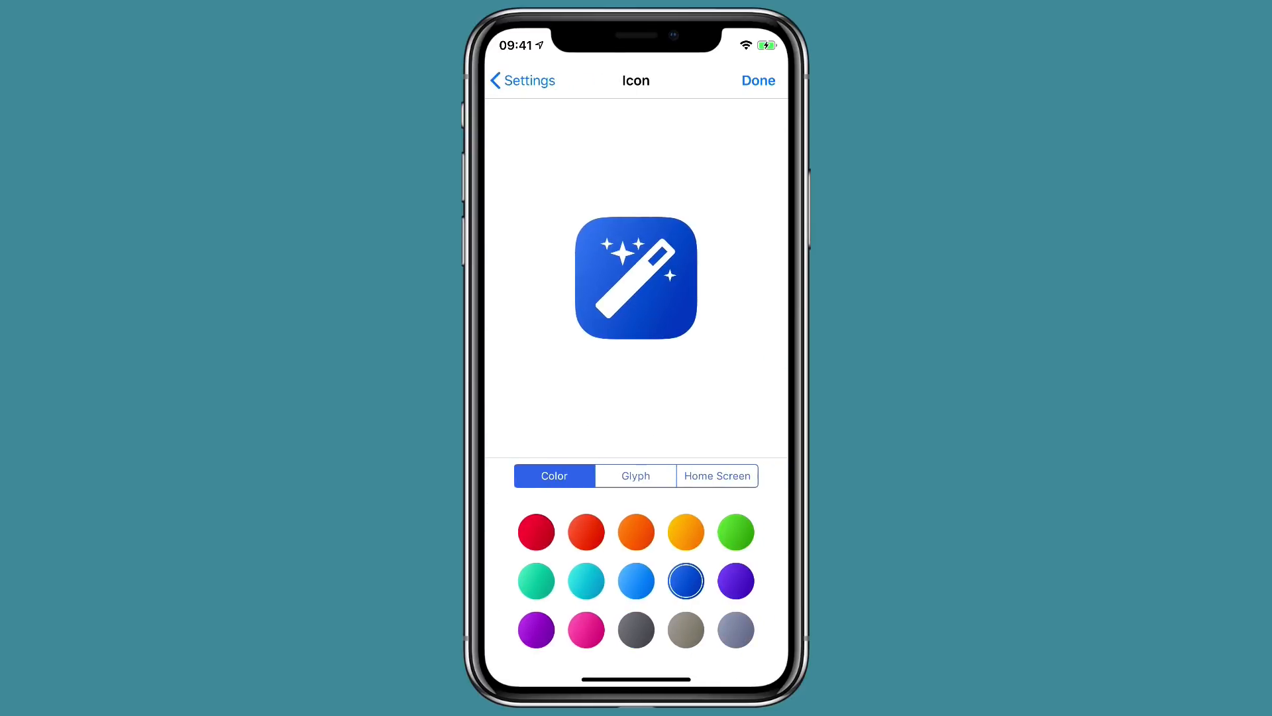
click(636, 477)
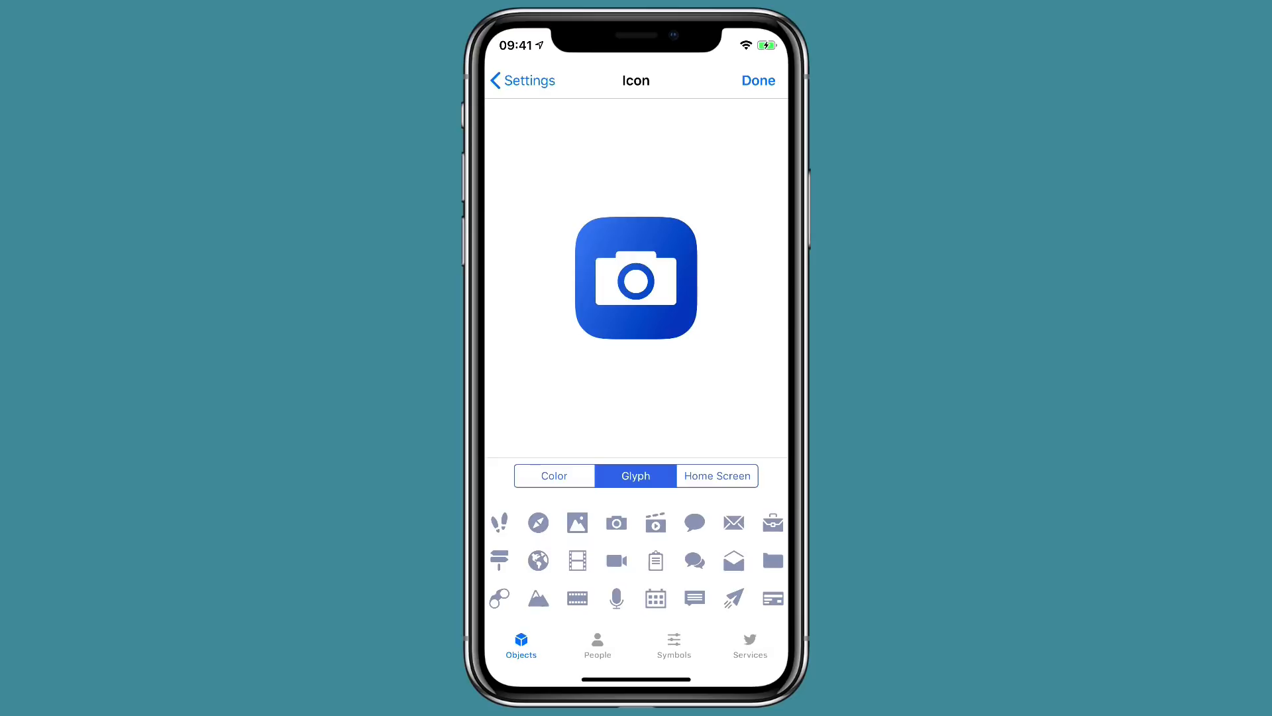
click(617, 523)
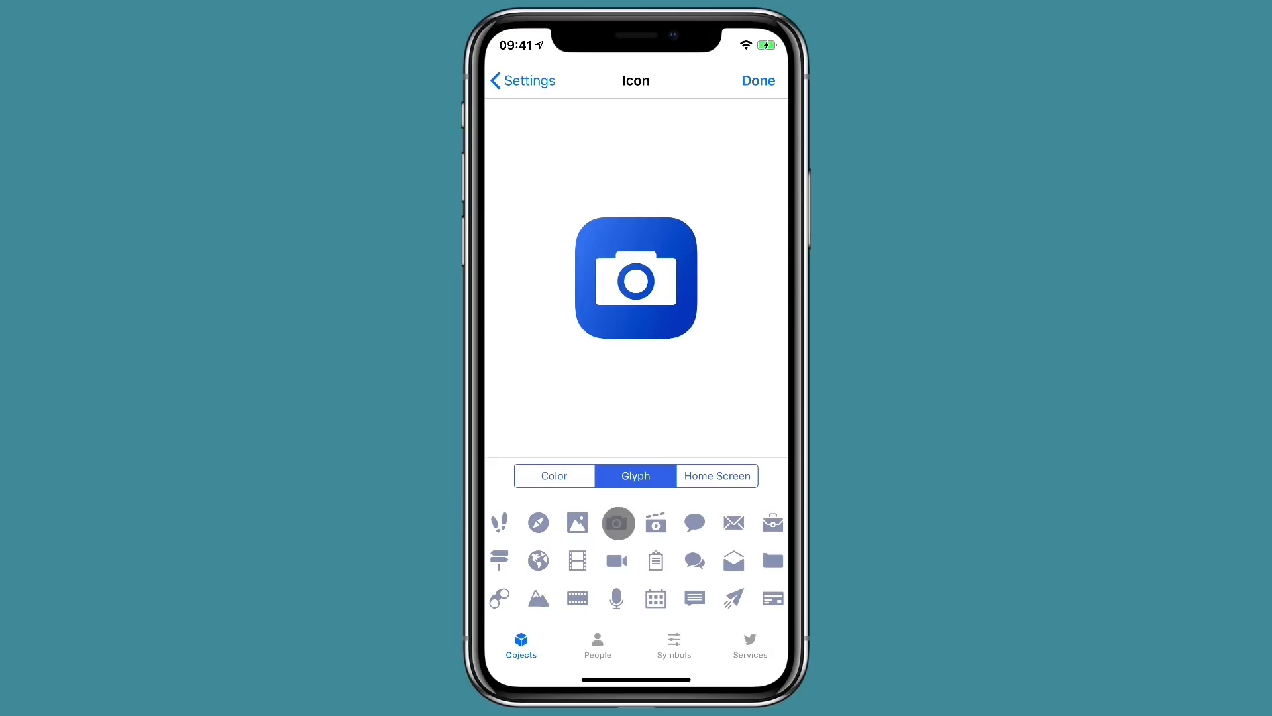
click(758, 80)
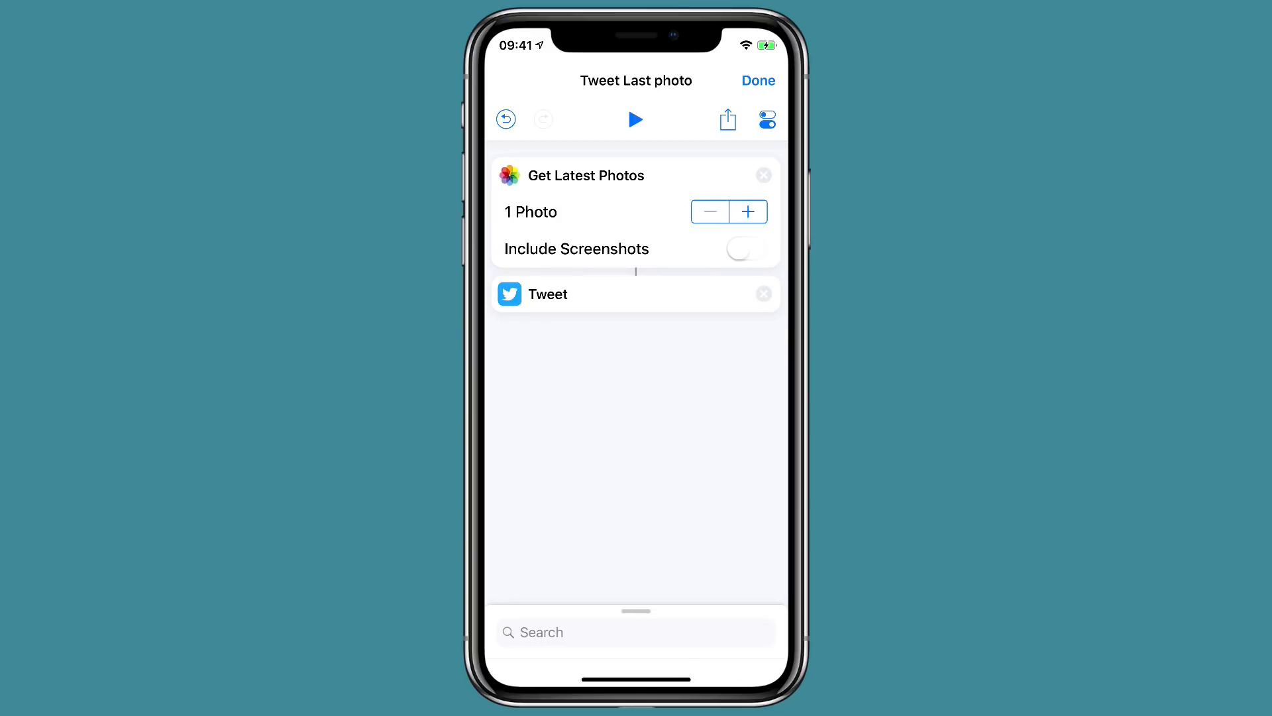
Save and run Tweet Last photo, captioning the tweet 'So anal retentive...'
click(758, 81)
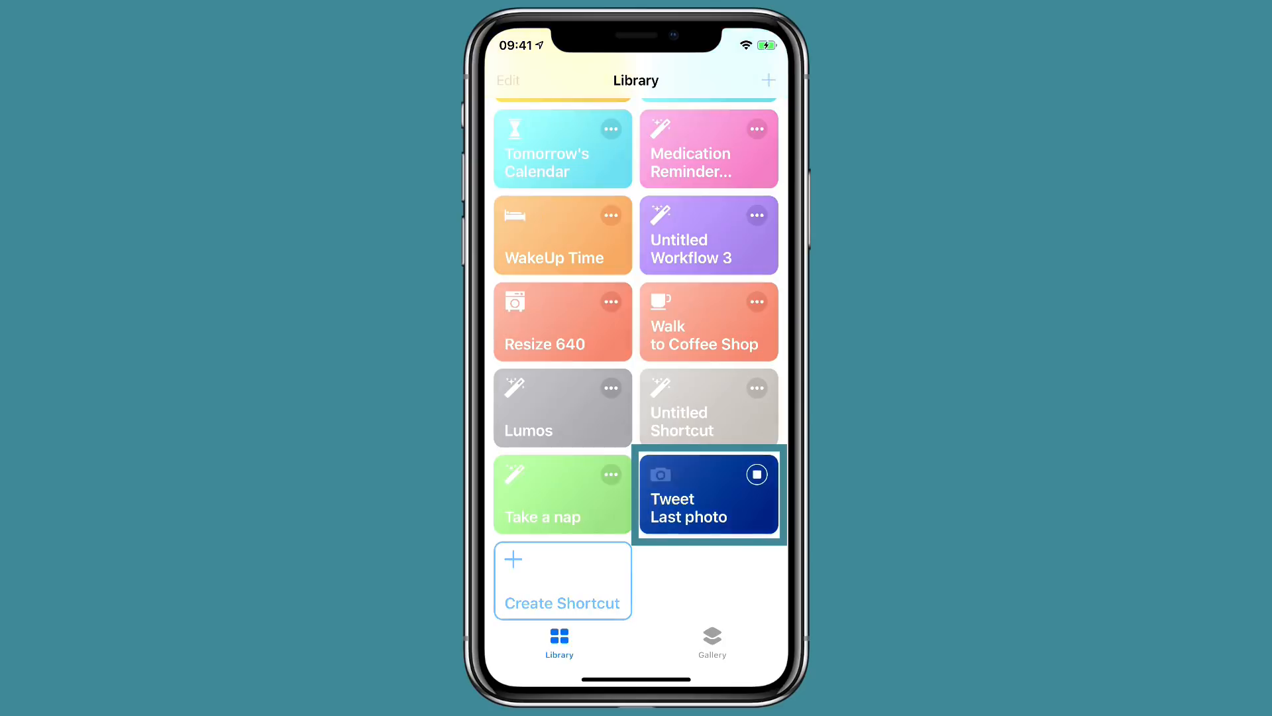
click(708, 495)
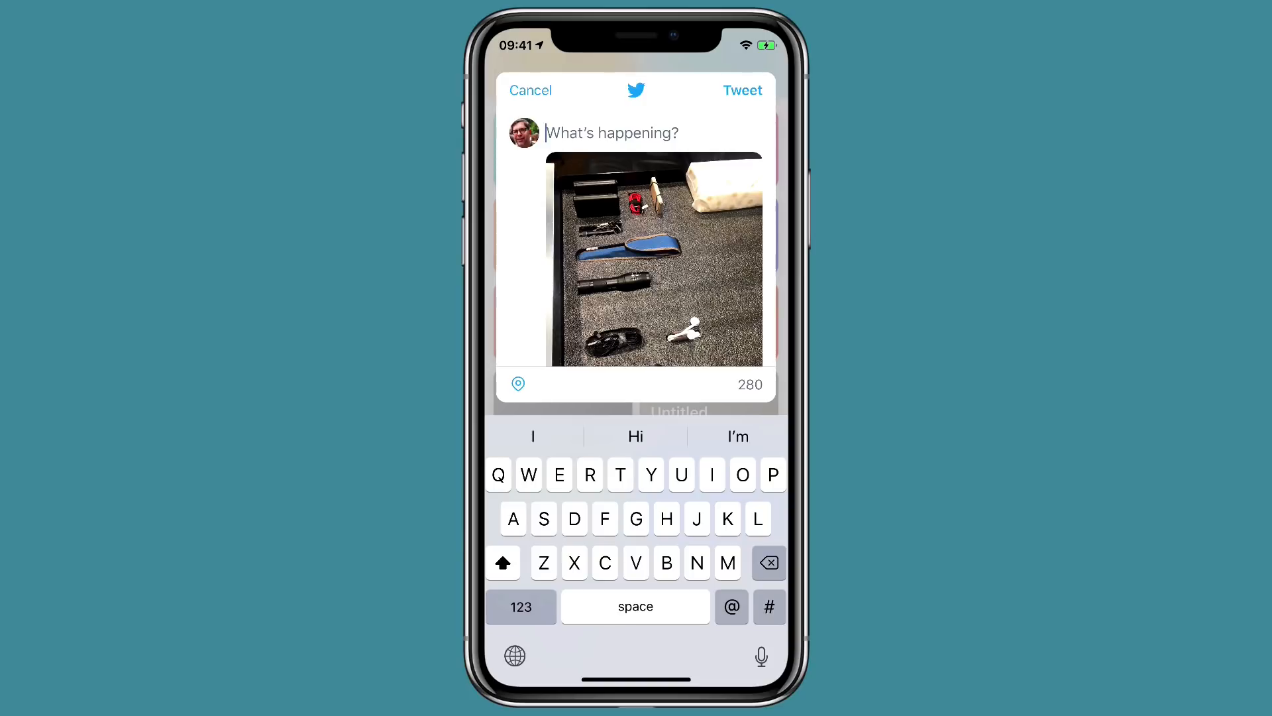
text(o)
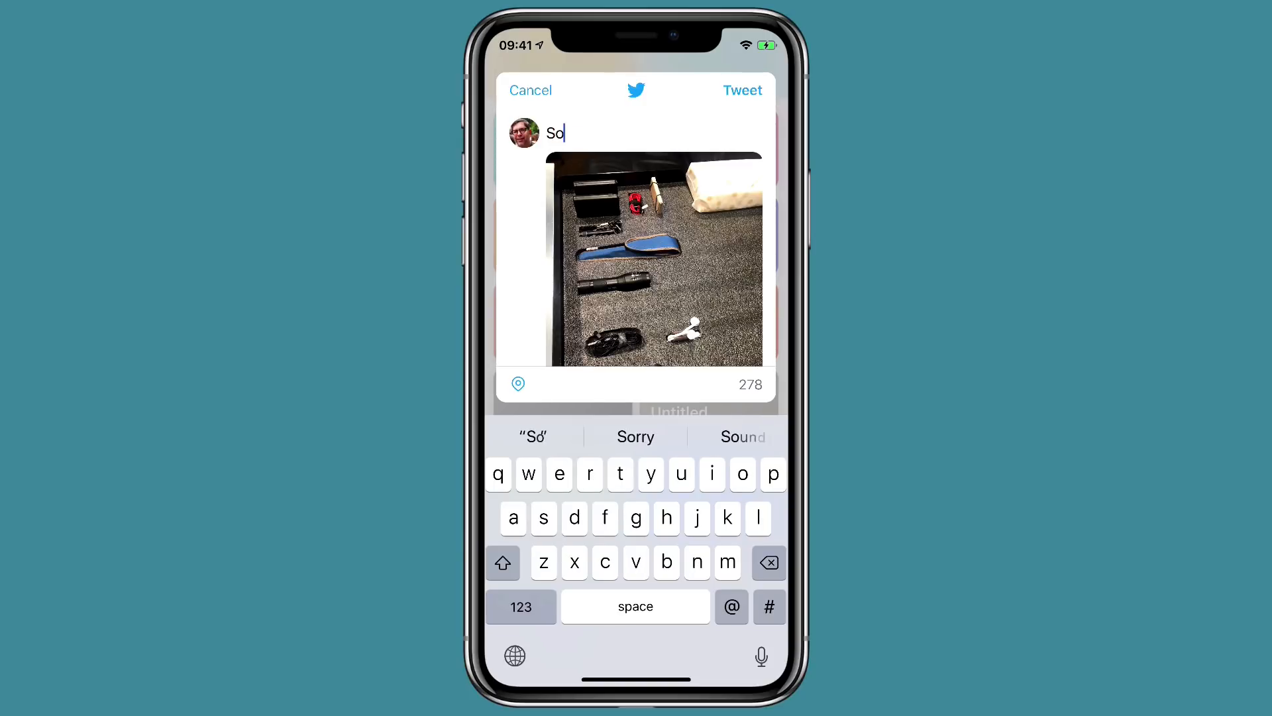
text(anal)
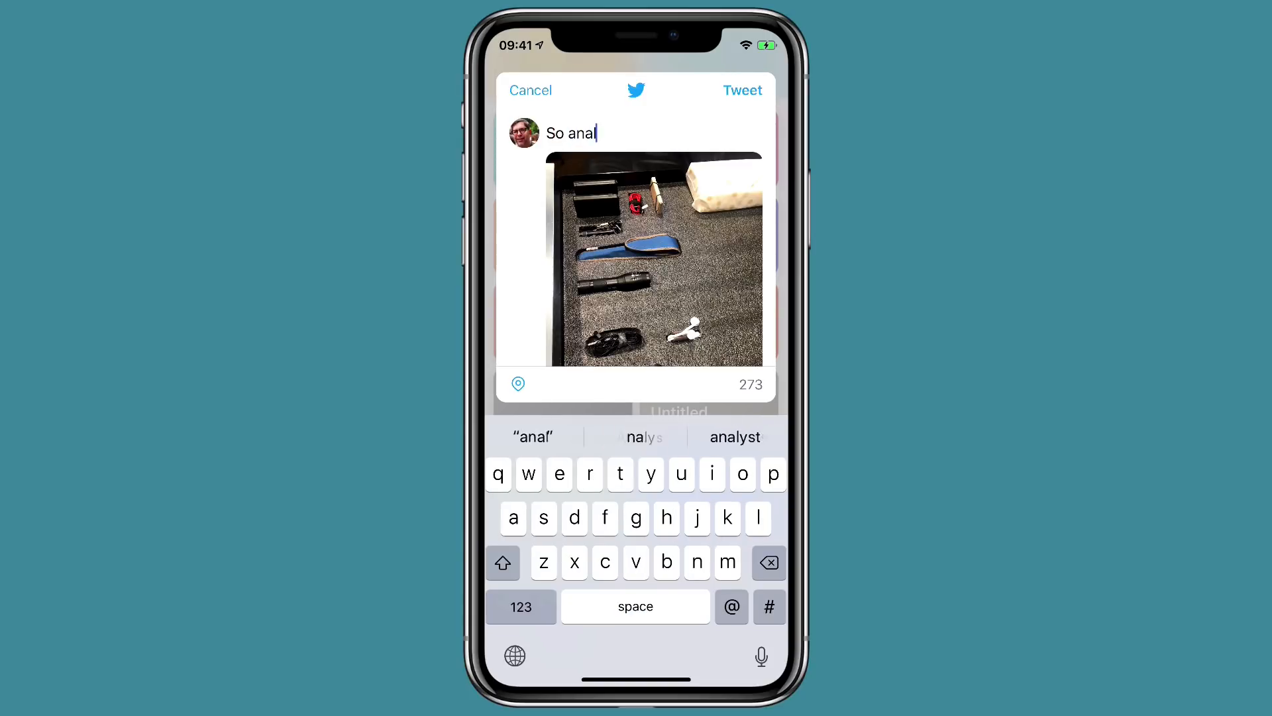
text(retentive...)
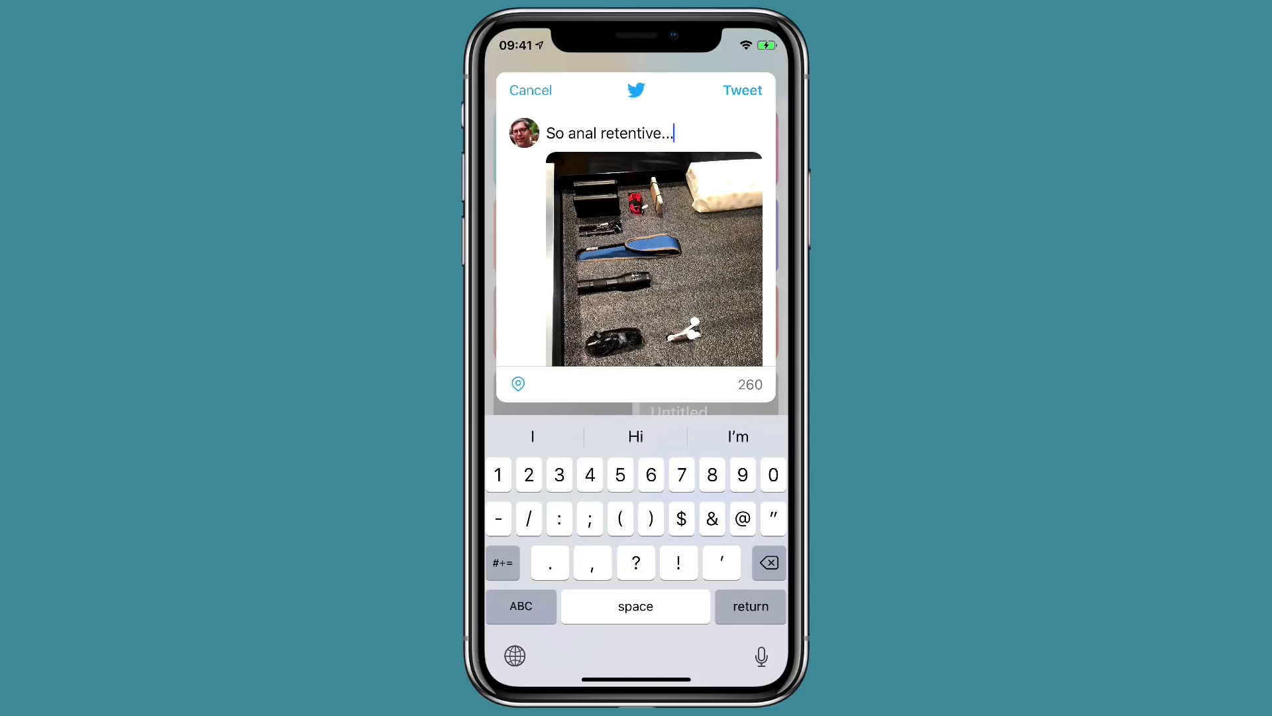